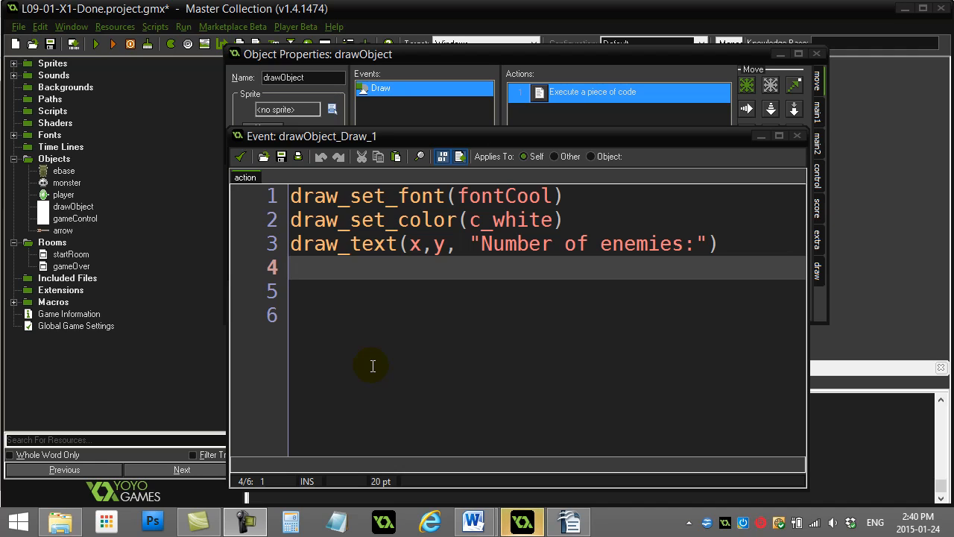
mouse_move(370, 279)
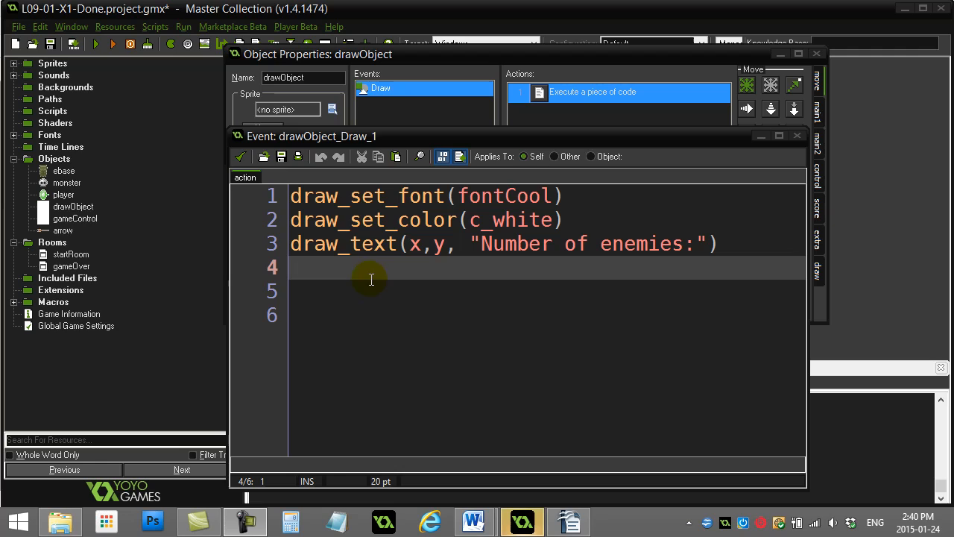
mouse_move(343, 312)
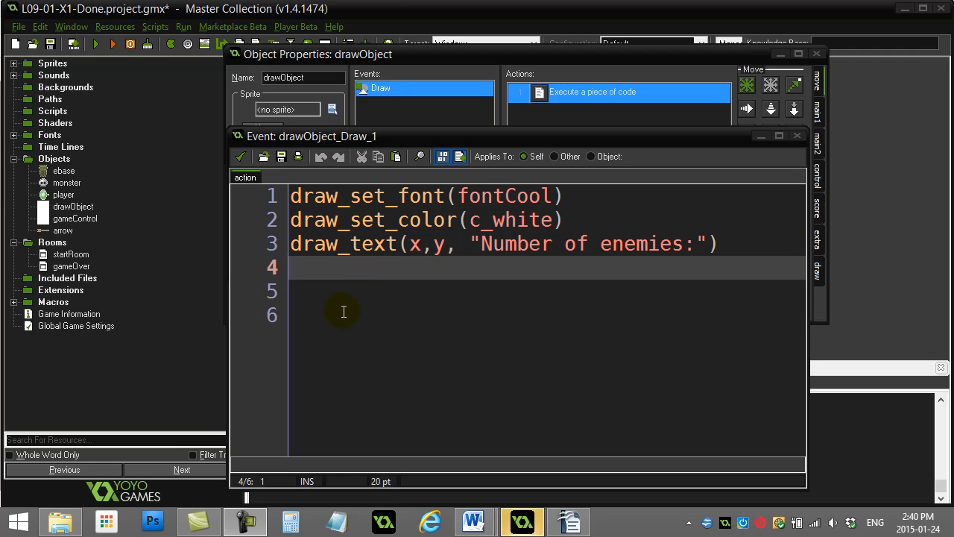
Step: Replace the word 'enemies' with 'monsters' in the drawn text string
double_click(641, 243)
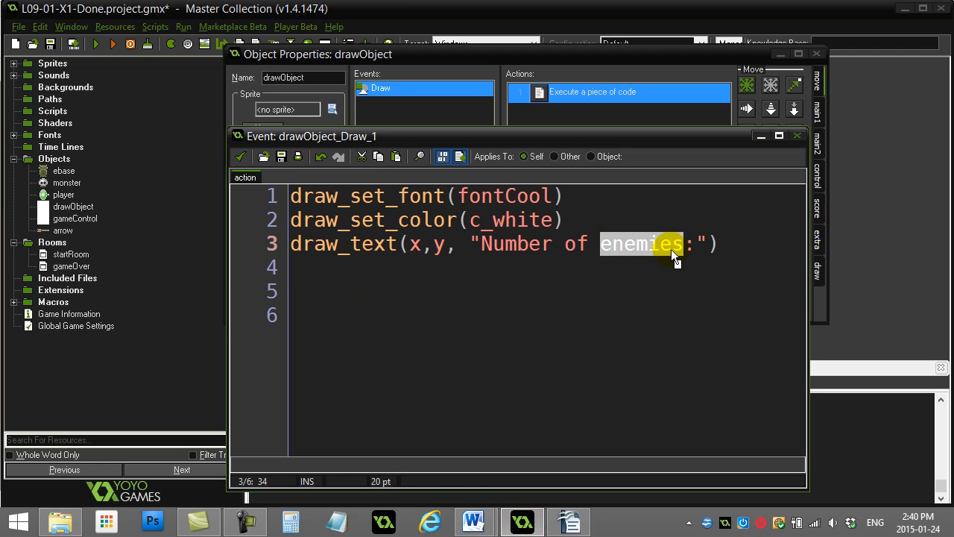
text(monsters)
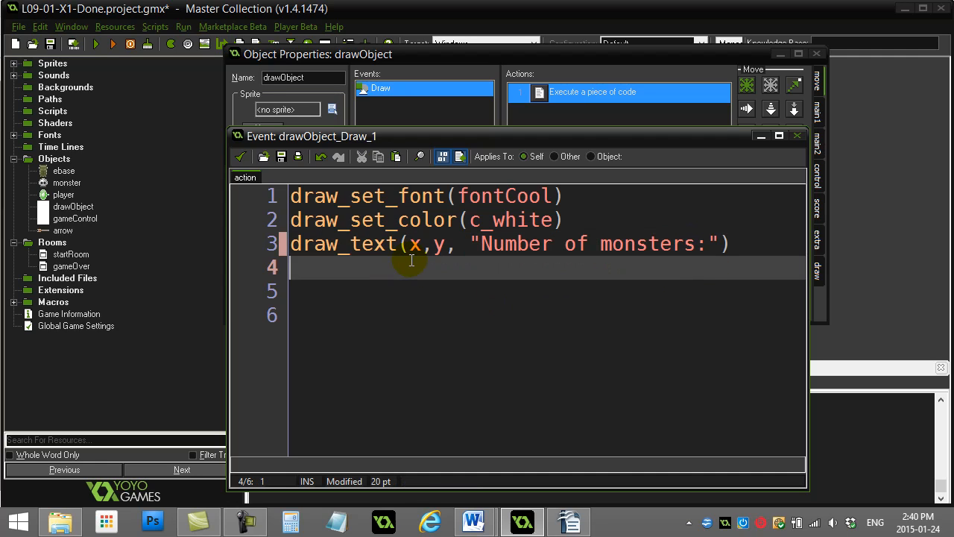
mouse_move(519, 272)
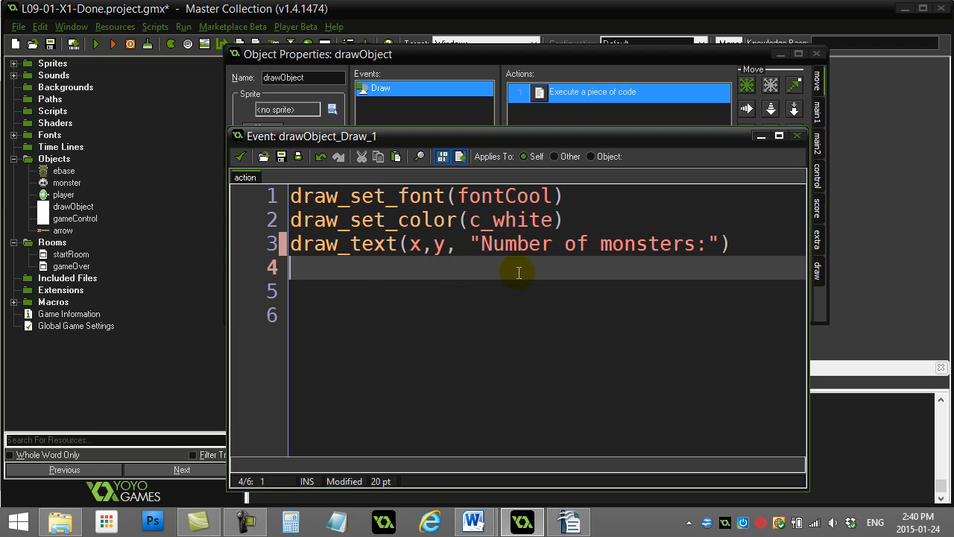
mouse_move(313, 274)
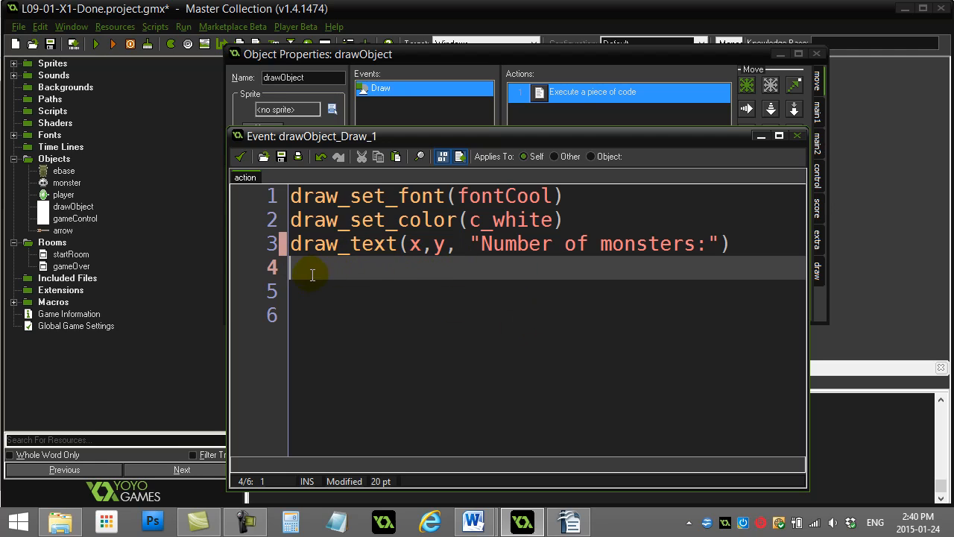
Step: Add the line num=instance_number(monster) above the draw_text call
click(291, 243)
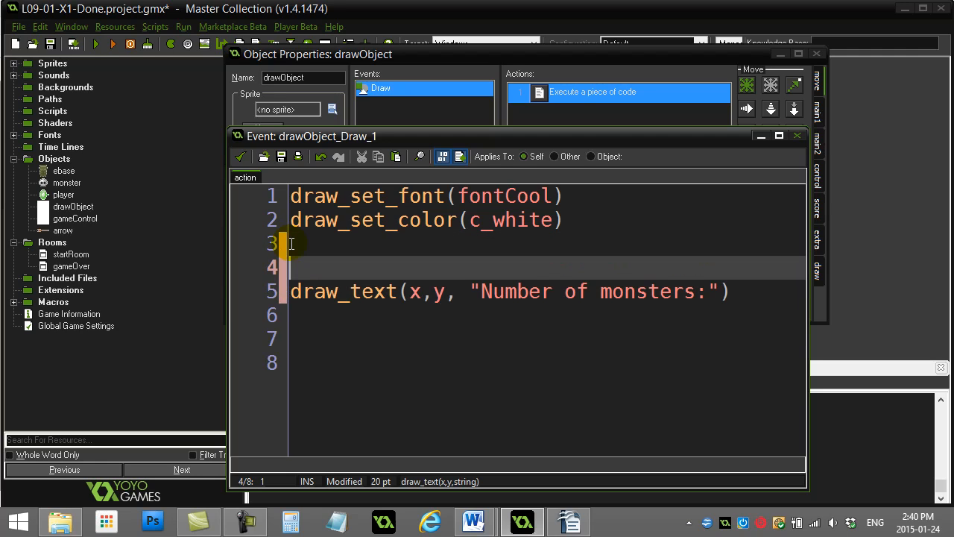
text(num=)
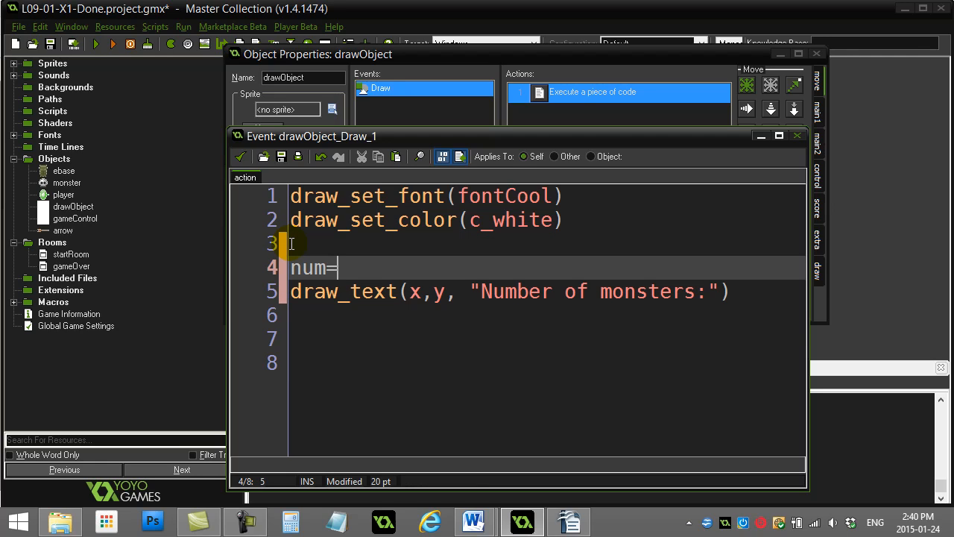
text(instanc)
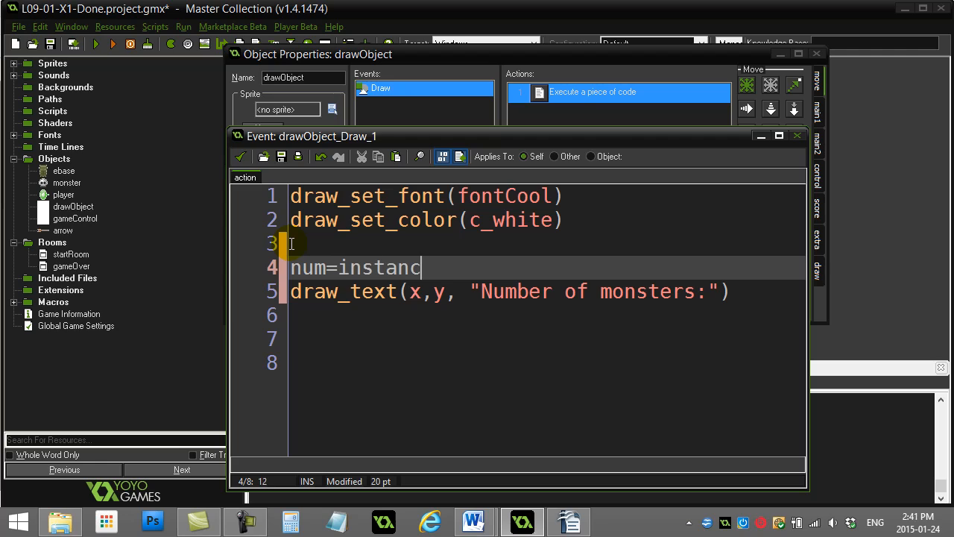
text(e_d)
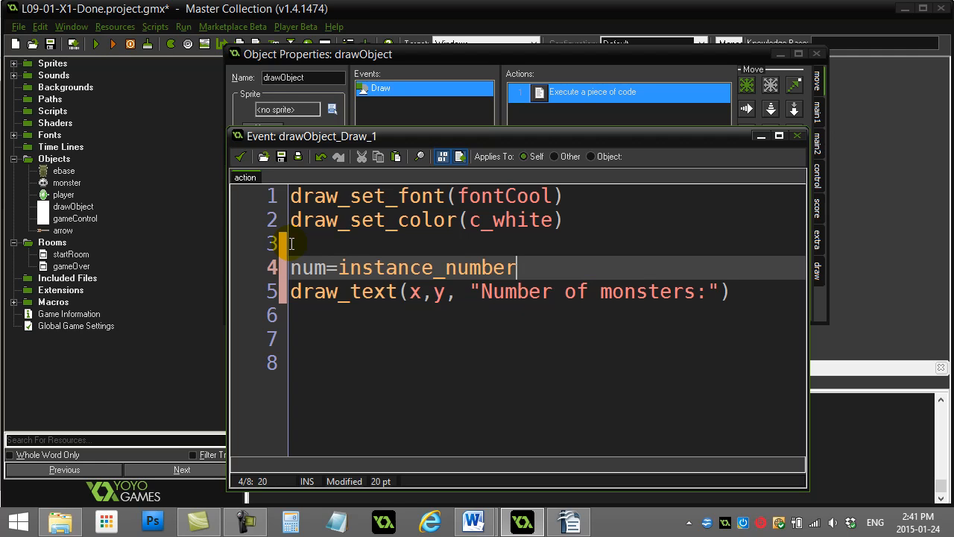
text((mons)
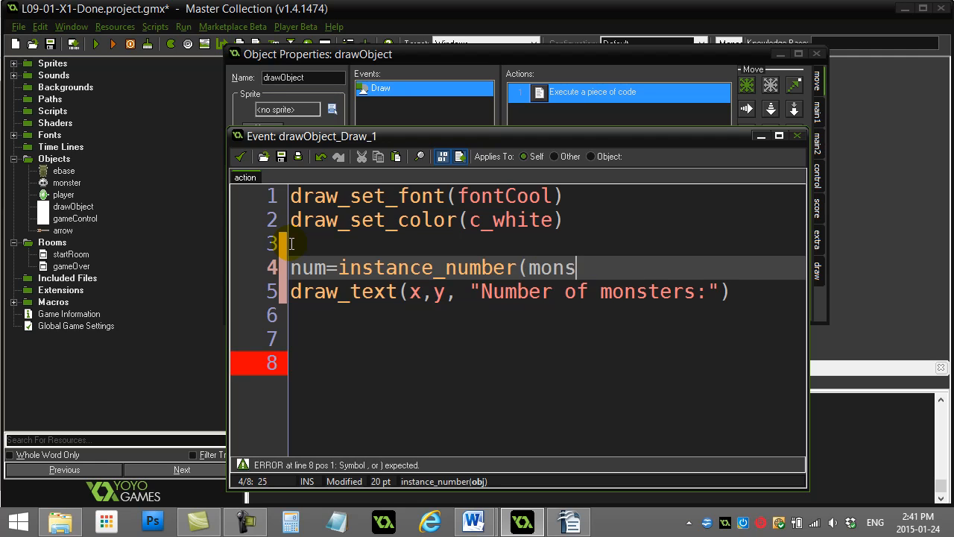
text(ter))
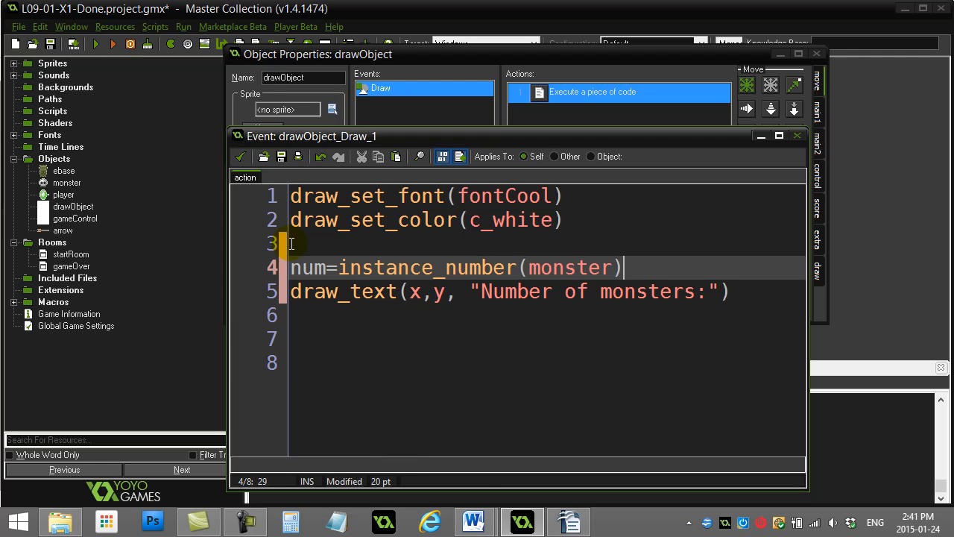
mouse_move(594, 269)
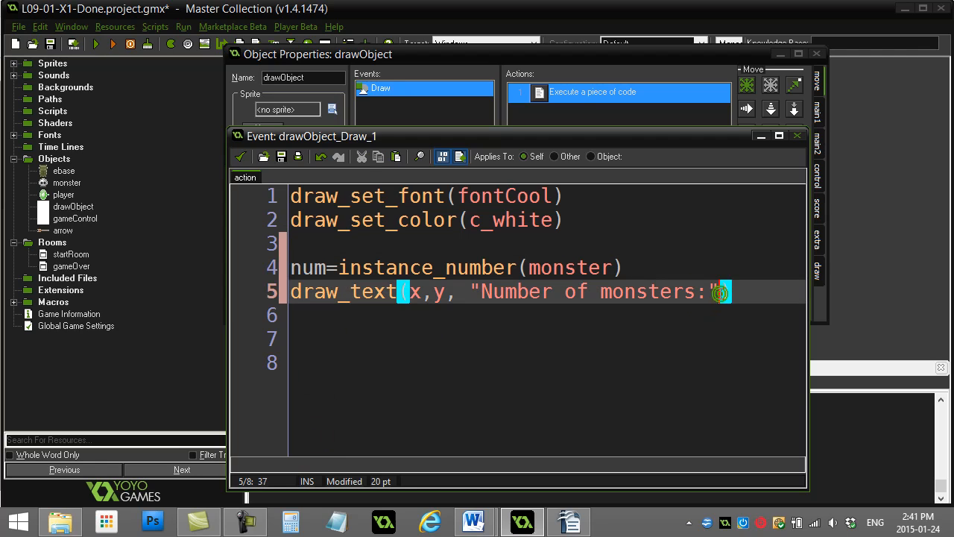
Step: Append + string(num) to the "Number of monsters:" text
text(+)
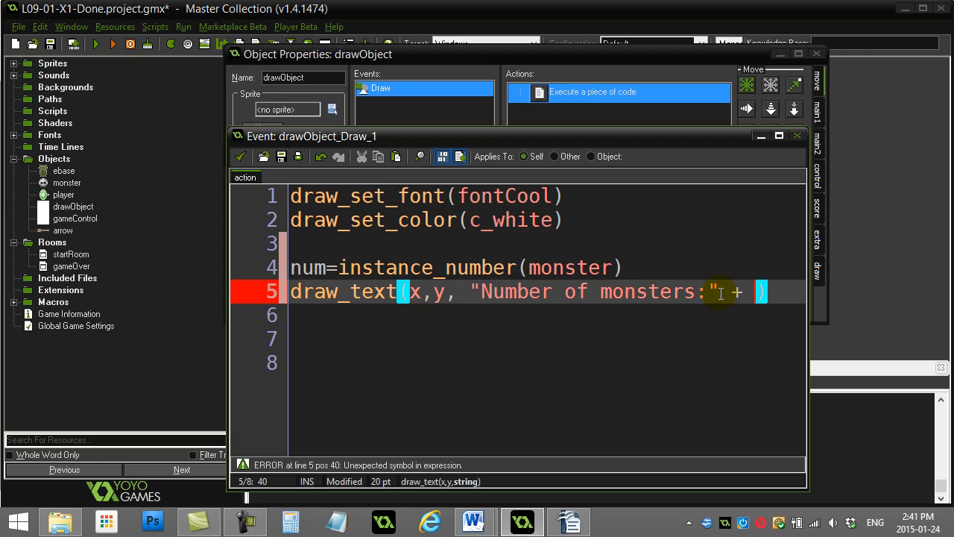
text(strin)
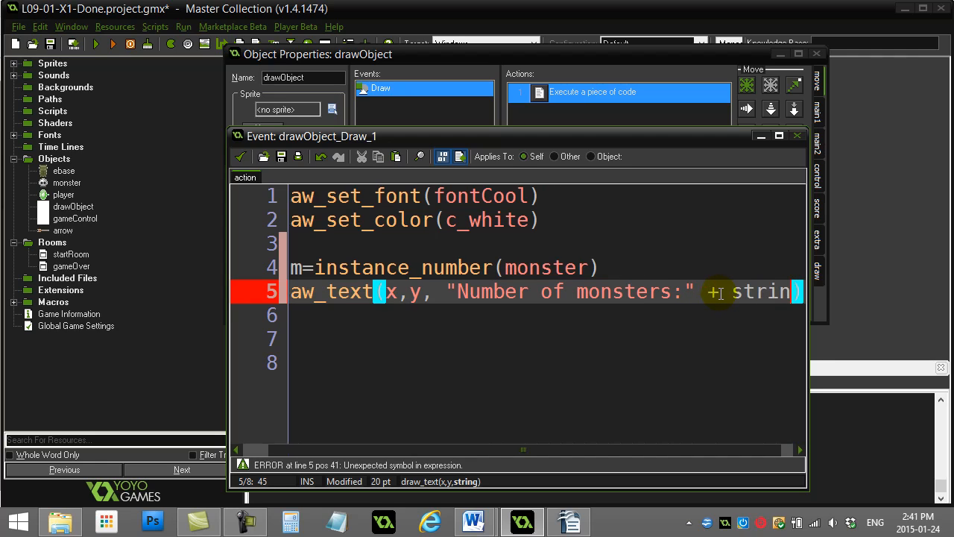
text(g(num))
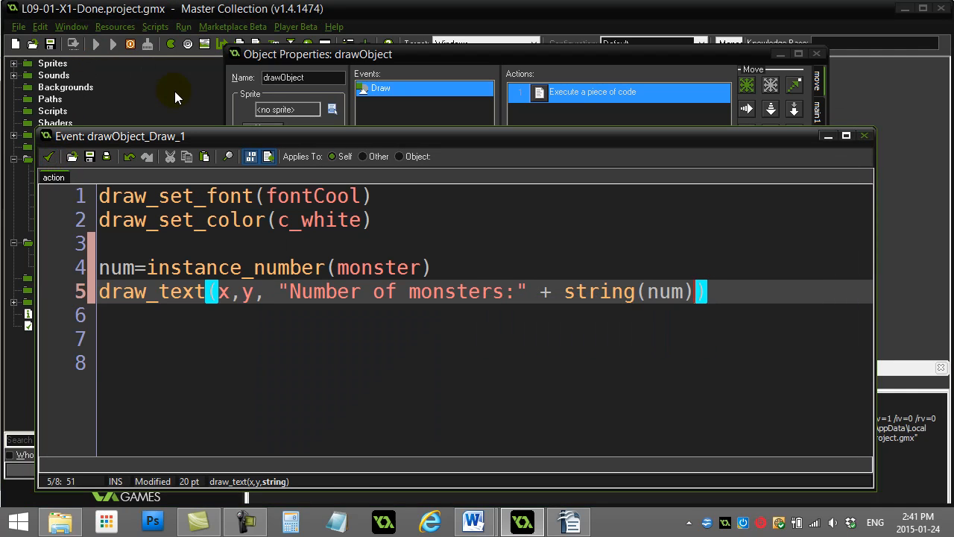
mouse_move(192, 85)
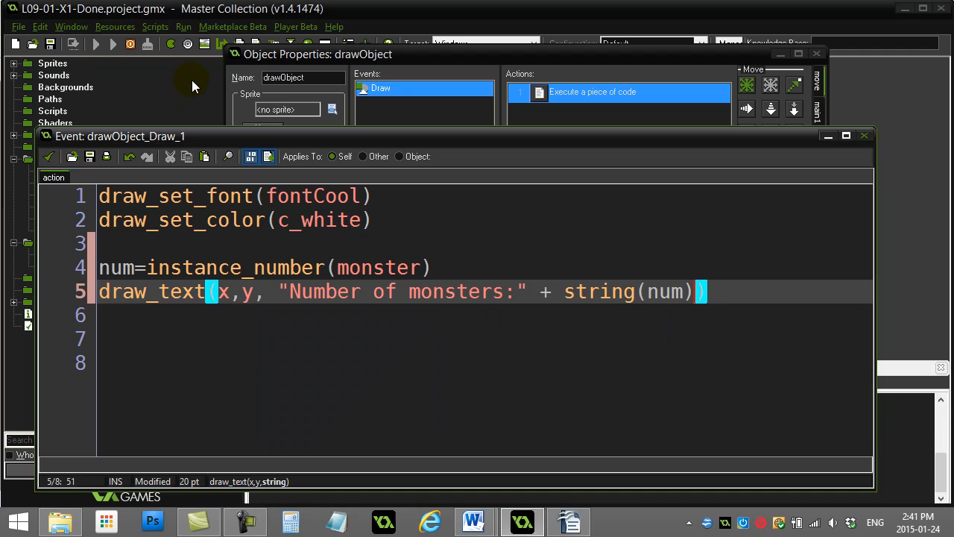
Step: Test-run the game to see "Number of monsters:1", then close the game
click(96, 44)
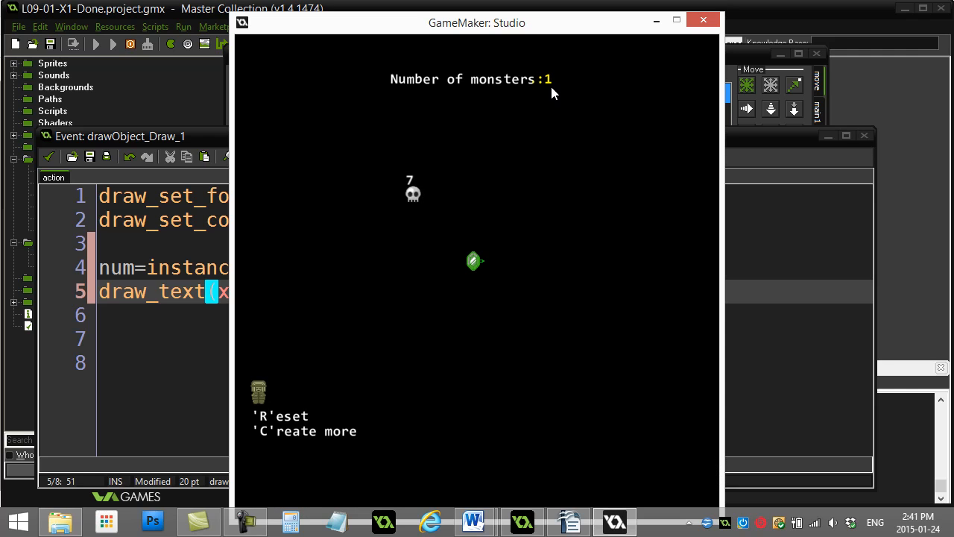
key(c)
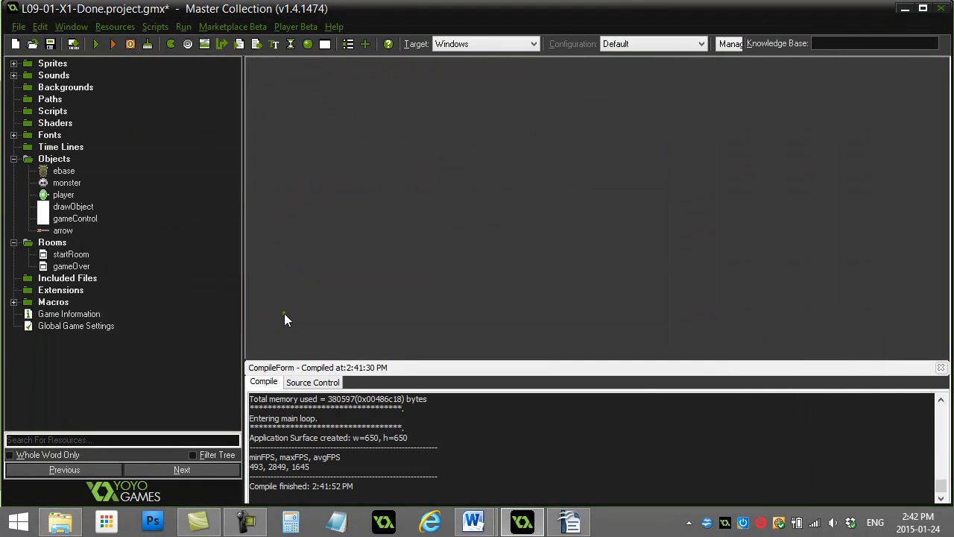
Step: Add a Step event to the gameControl object with an empty code action
click(74, 218)
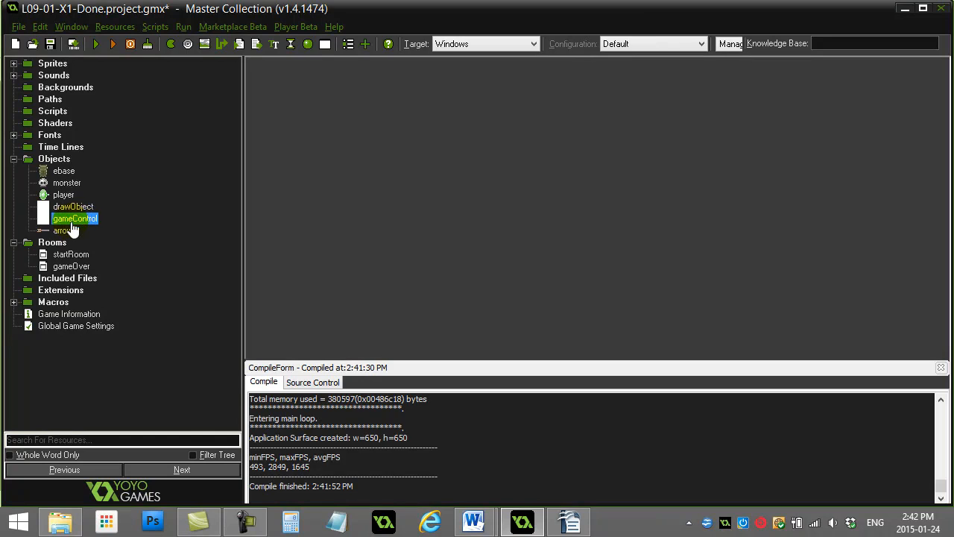
double_click(74, 218)
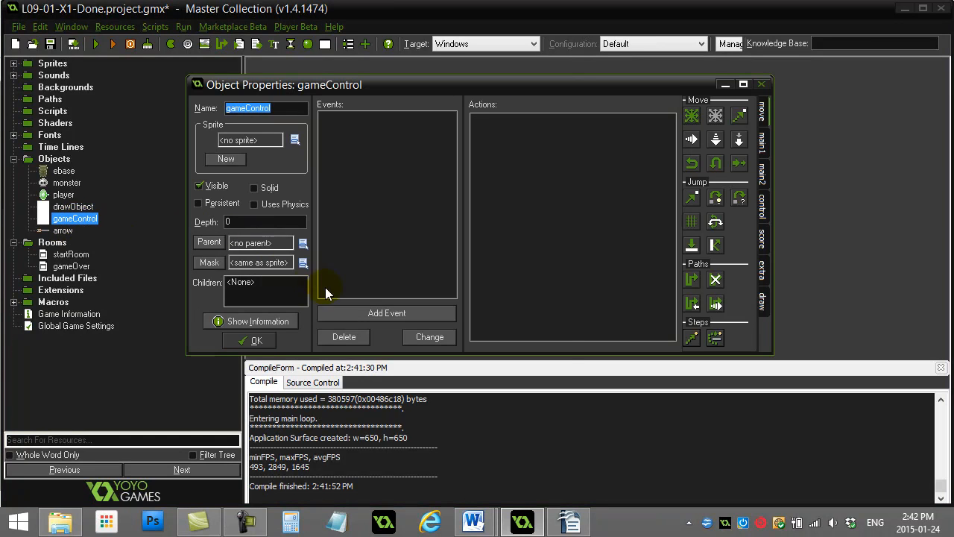
click(386, 313)
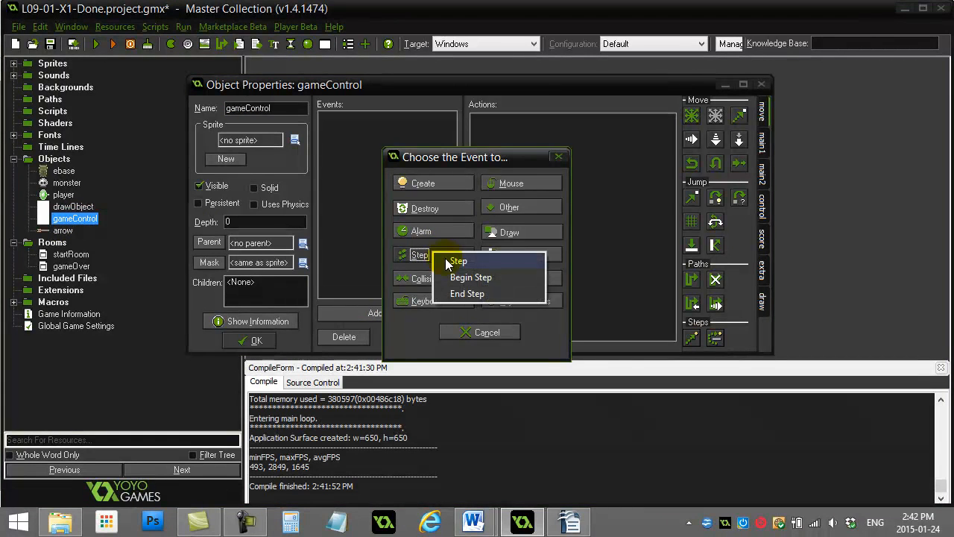
click(458, 259)
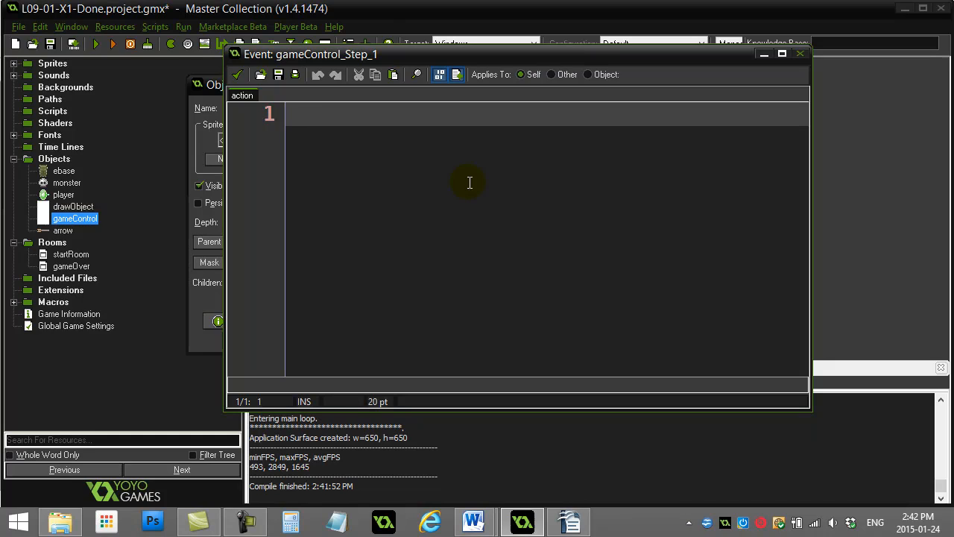
Step: Write if instance_number(monster) = 0 { room_goto(gameOver) } in the Step code
text(if instance_n)
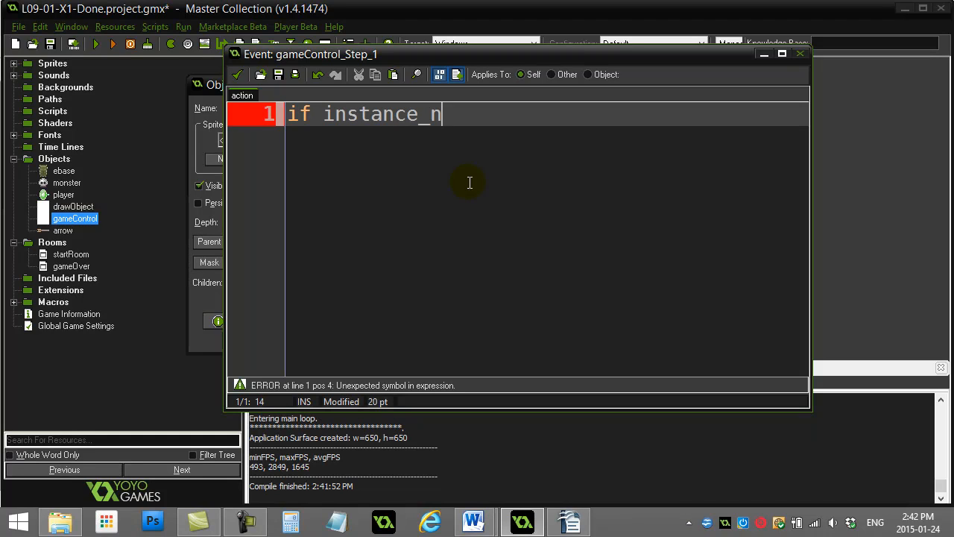
text(umber(monster))
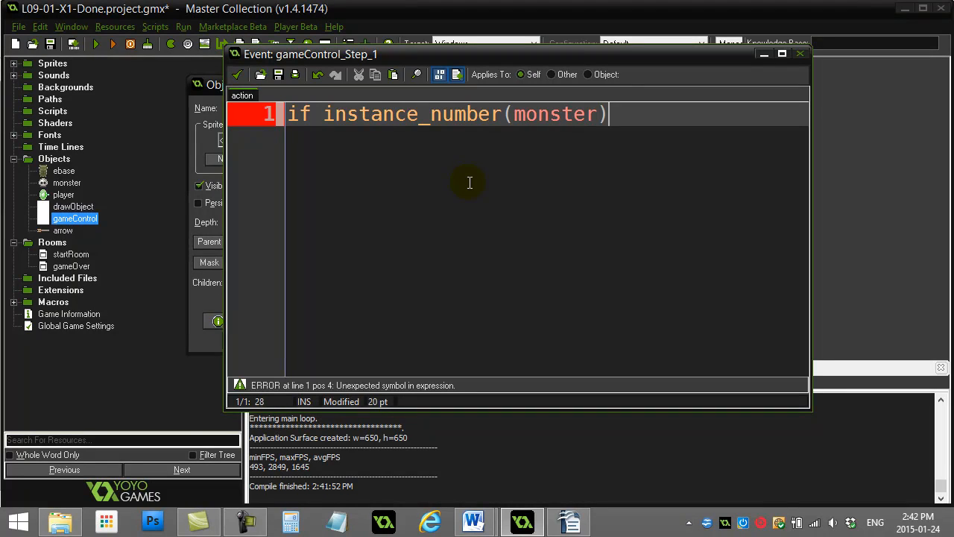
text(= 0 {)
text(room_)
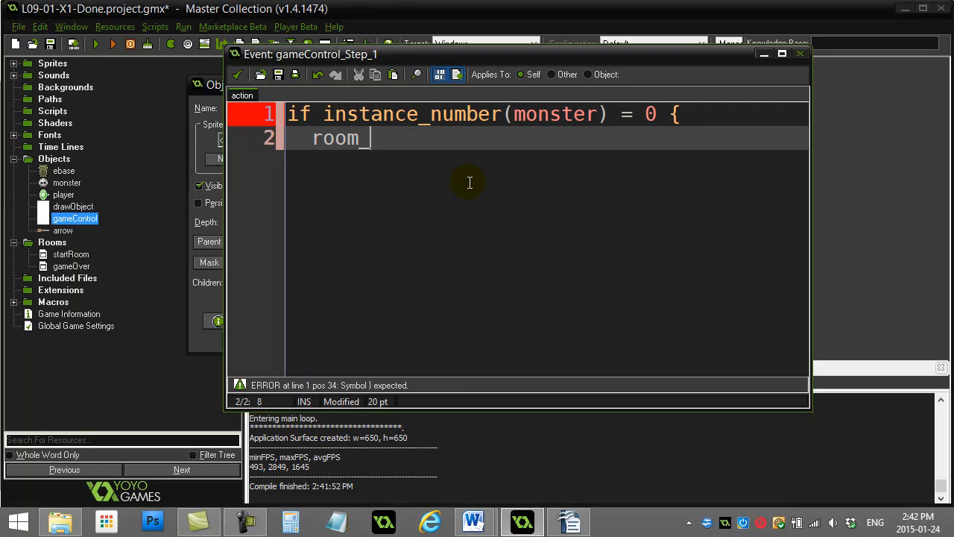
text(goto(g)
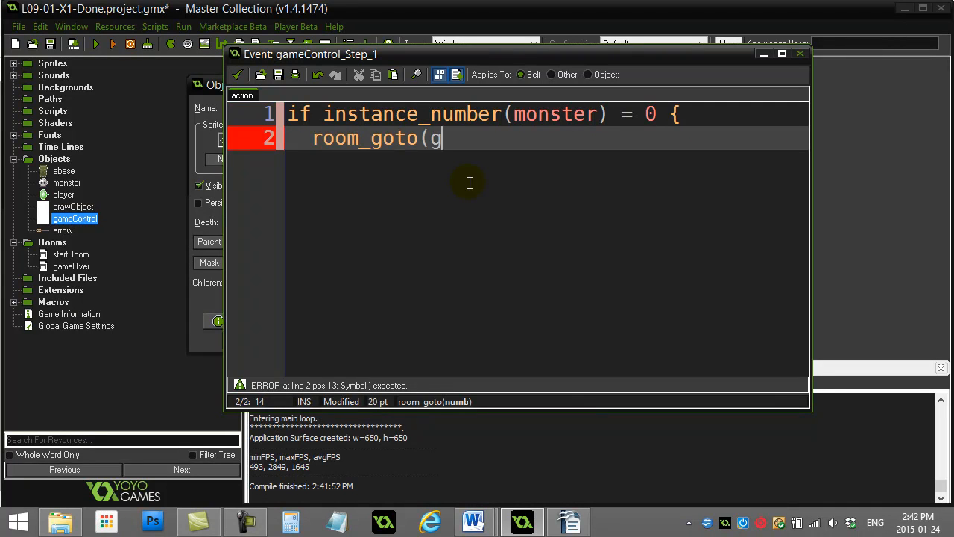
text(ameOver))
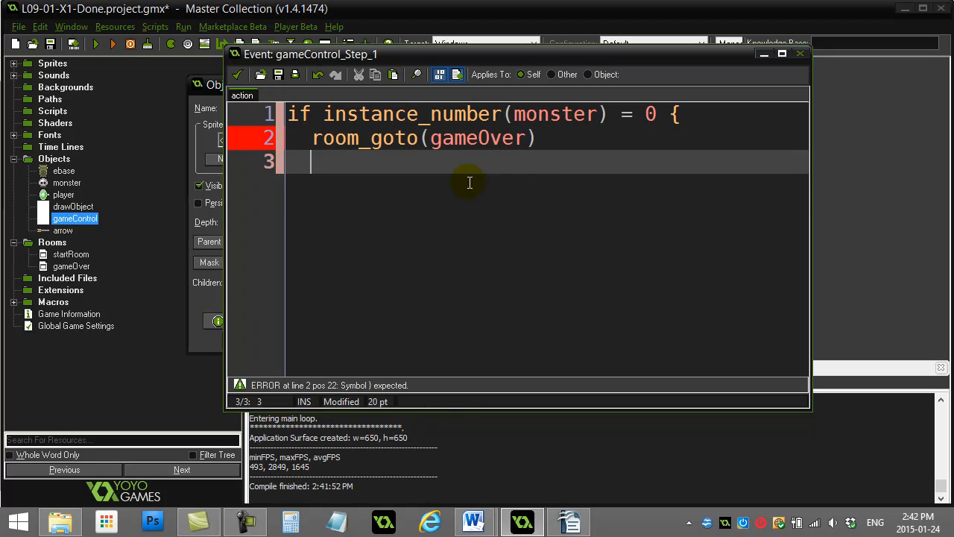
text(})
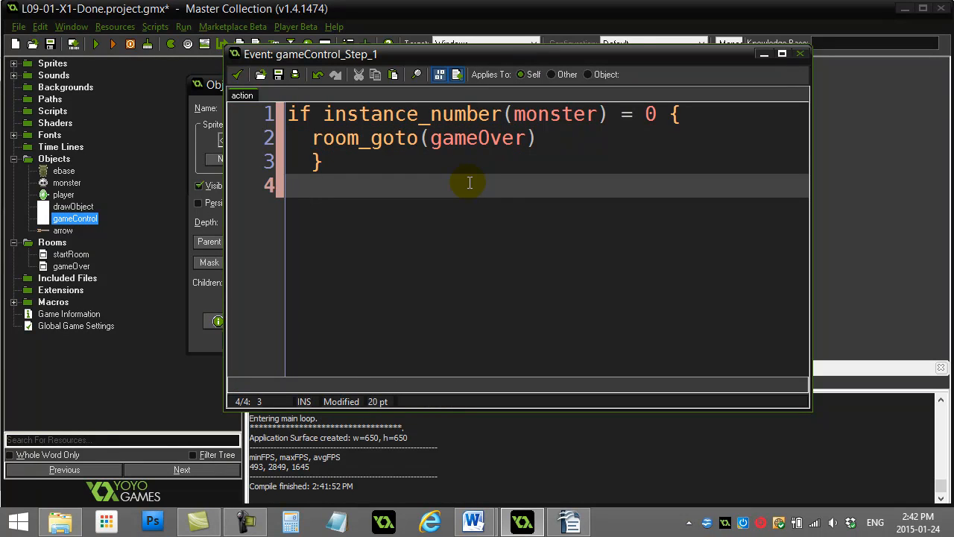
key(Return)
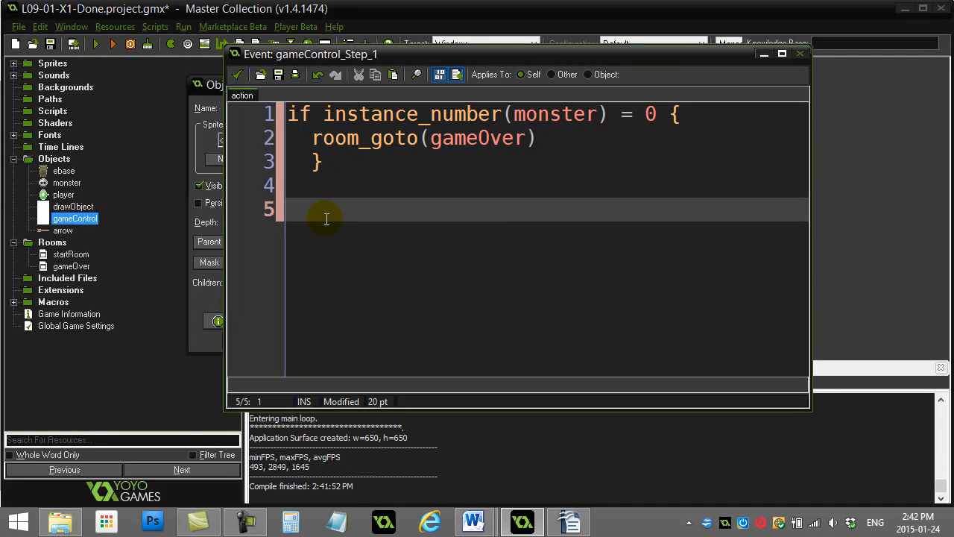
Step: Write the alternative if instance_exists(monster)=false { room_goto(gameOver) } block
text(if instance_)
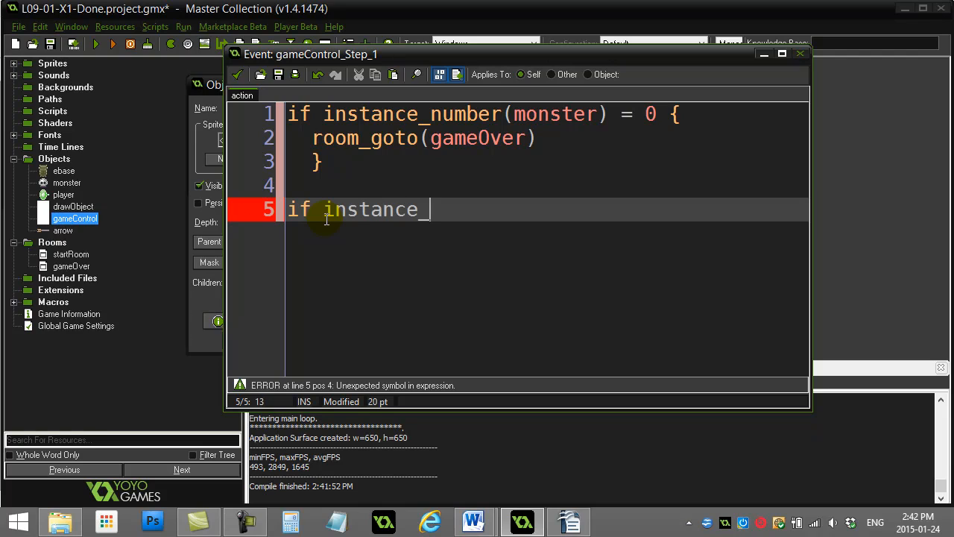
text(exists(mons)
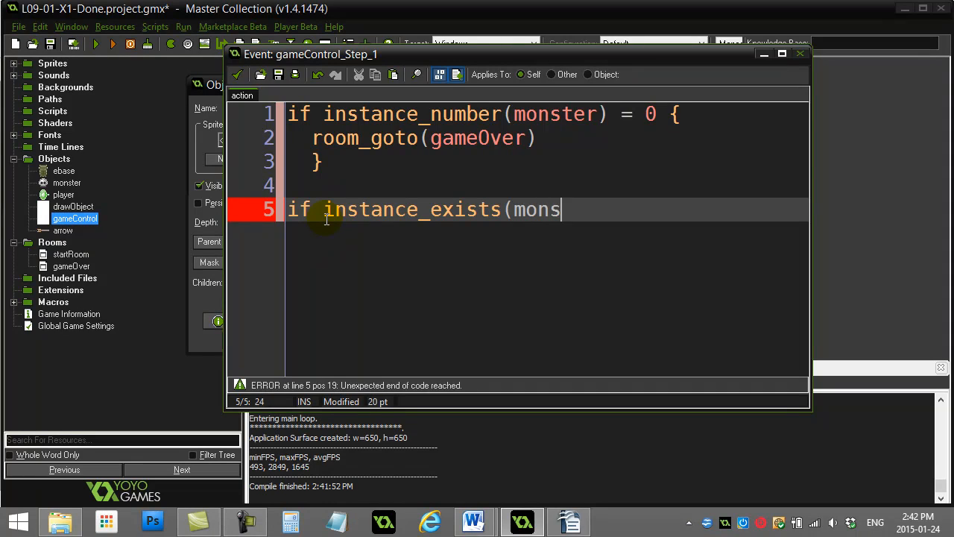
text(ter)=false {)
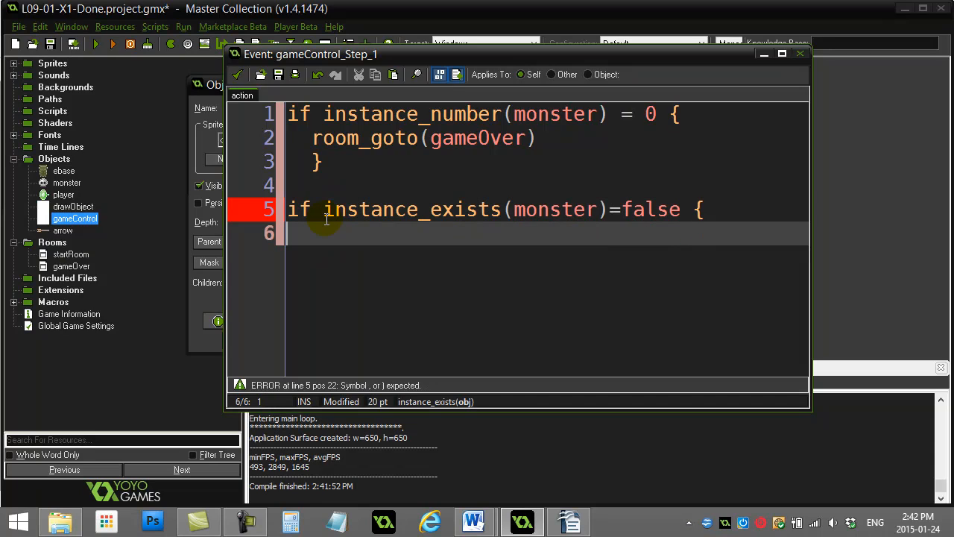
text(room_)
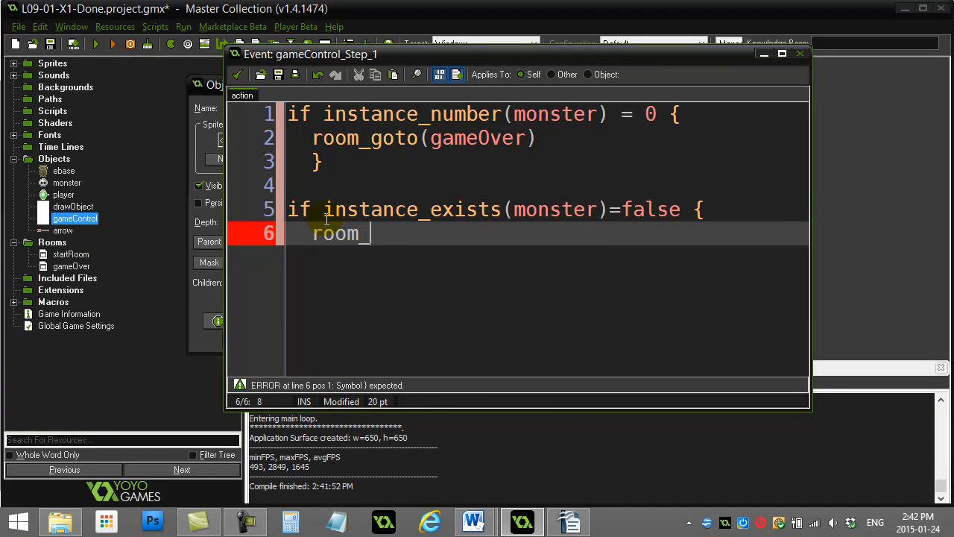
text(goto(gameOver\)
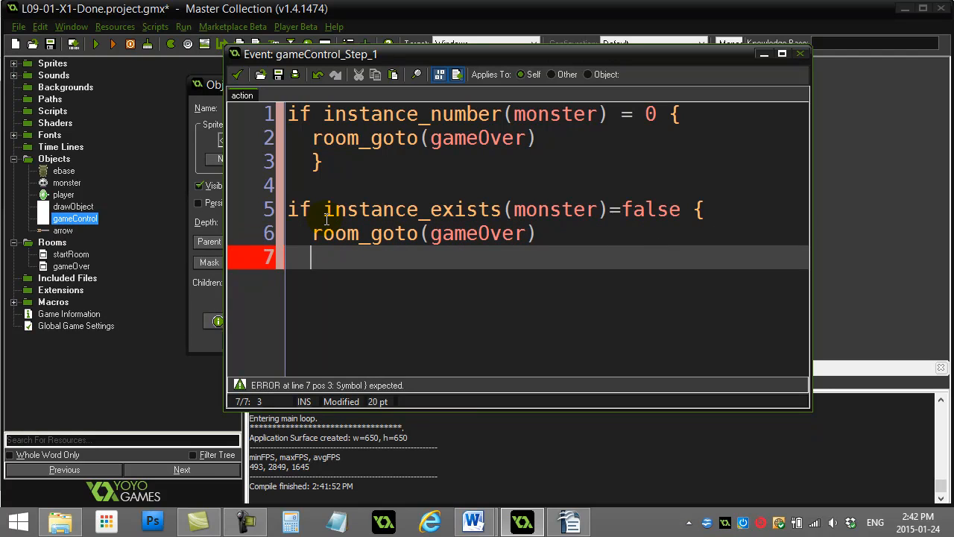
click(325, 161)
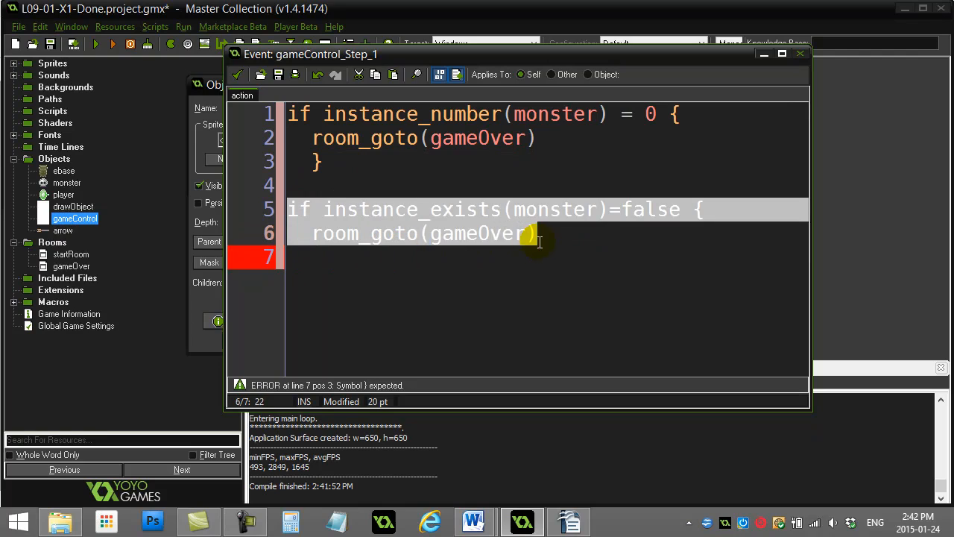
text(})
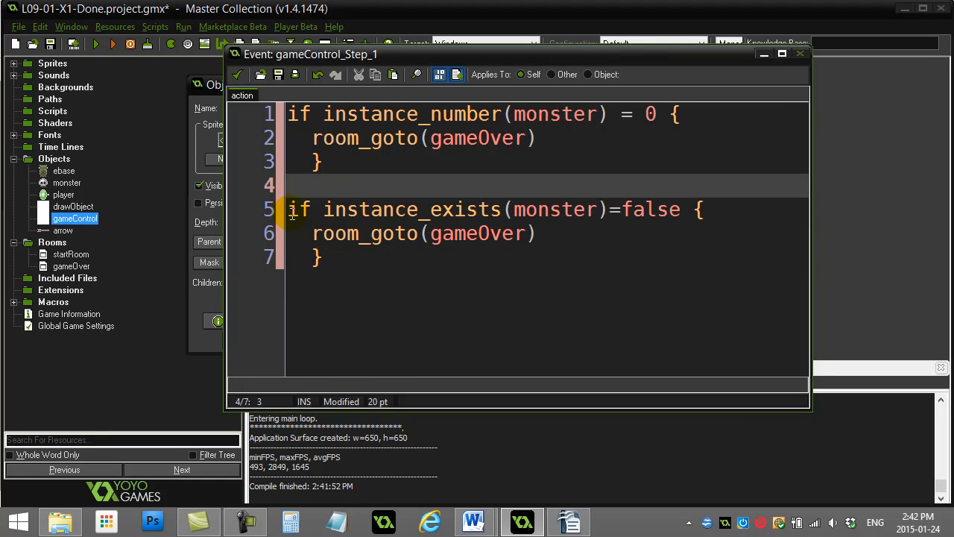
Step: Comment out the alternative block with // and save the Step code
text(//)
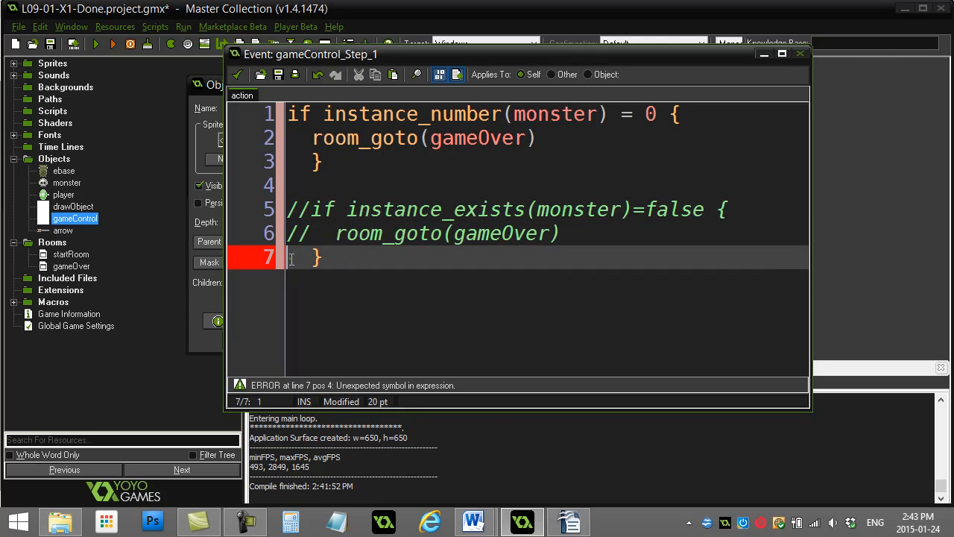
text(//)
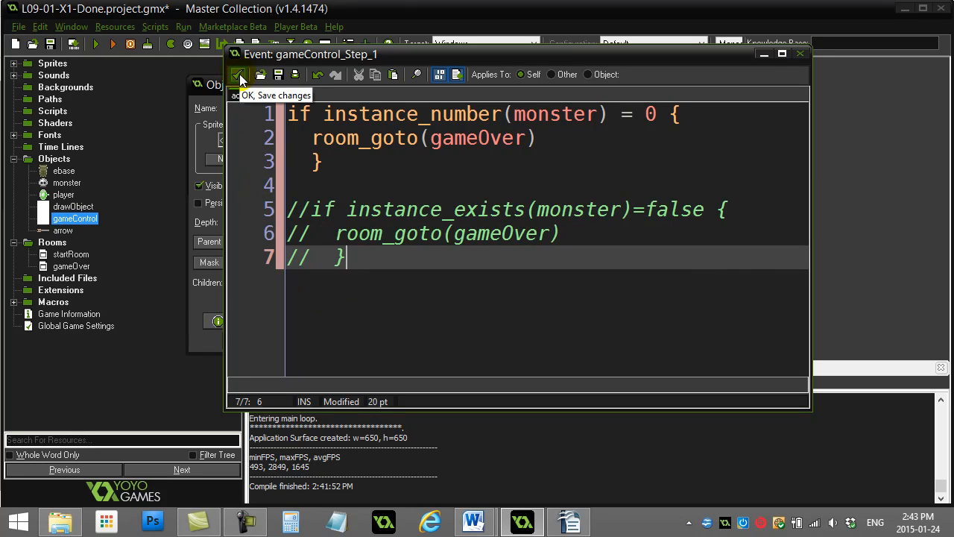
click(240, 74)
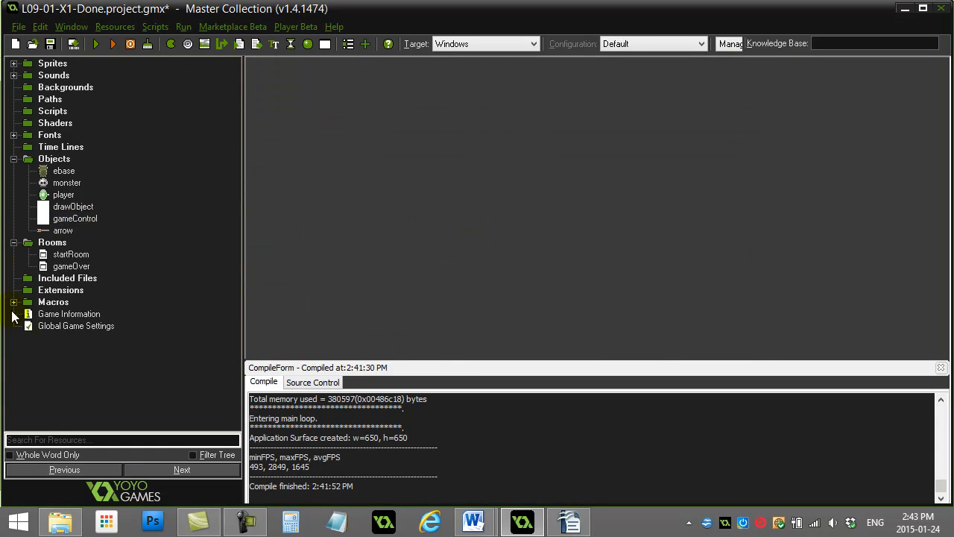
click(73, 206)
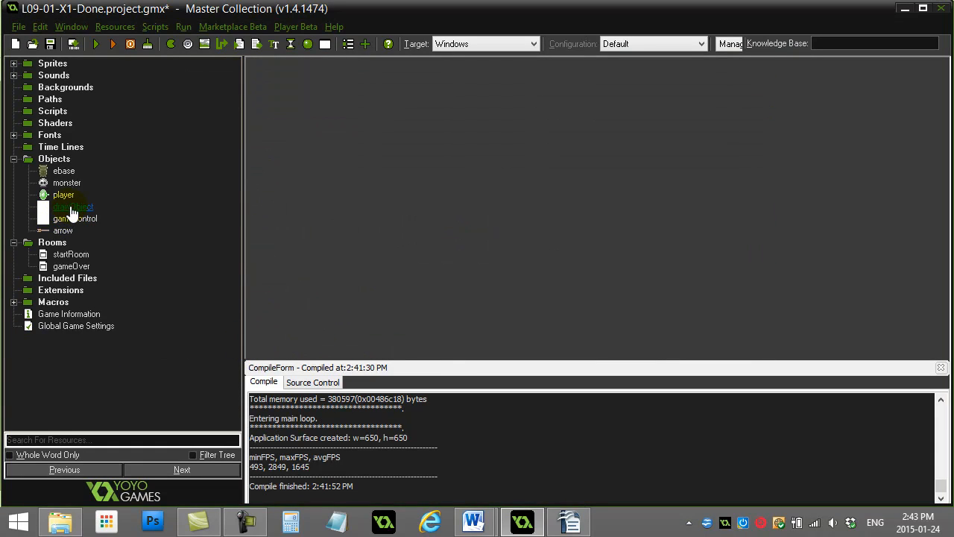
Step: Add a press S-key event to the player object
click(74, 218)
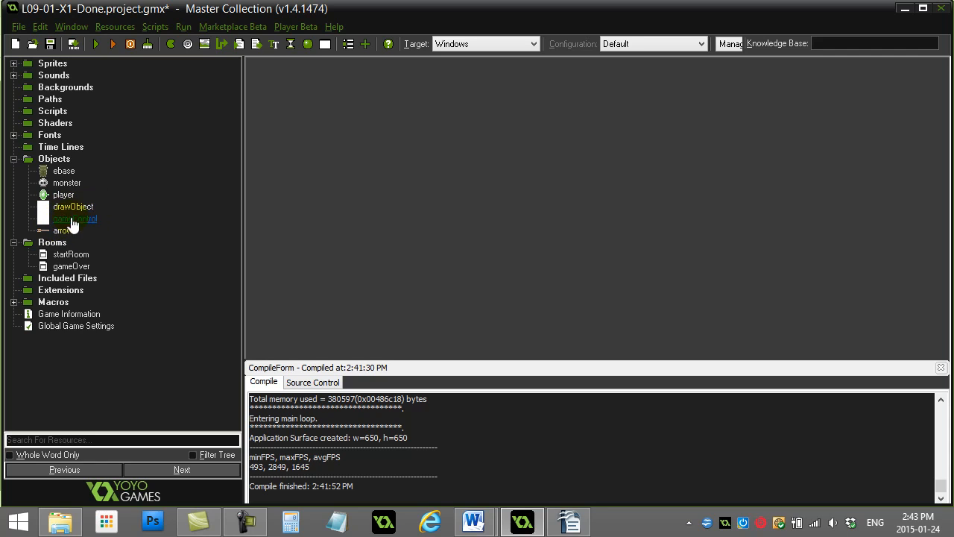
double_click(64, 194)
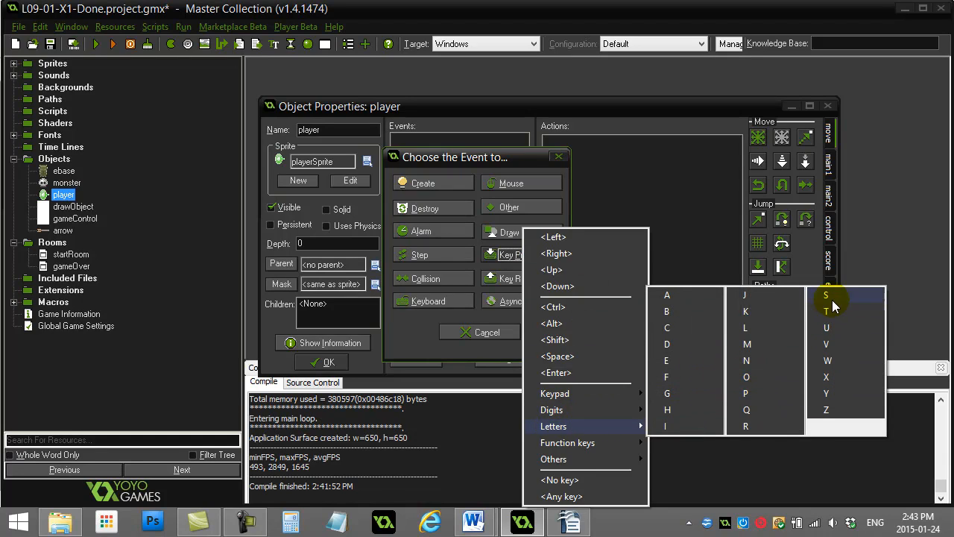
click(826, 295)
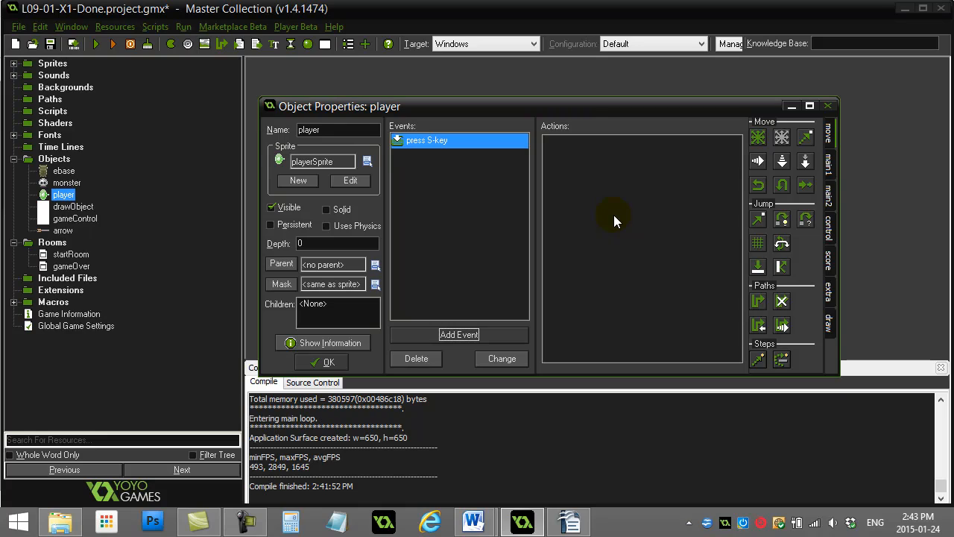
mouse_move(662, 215)
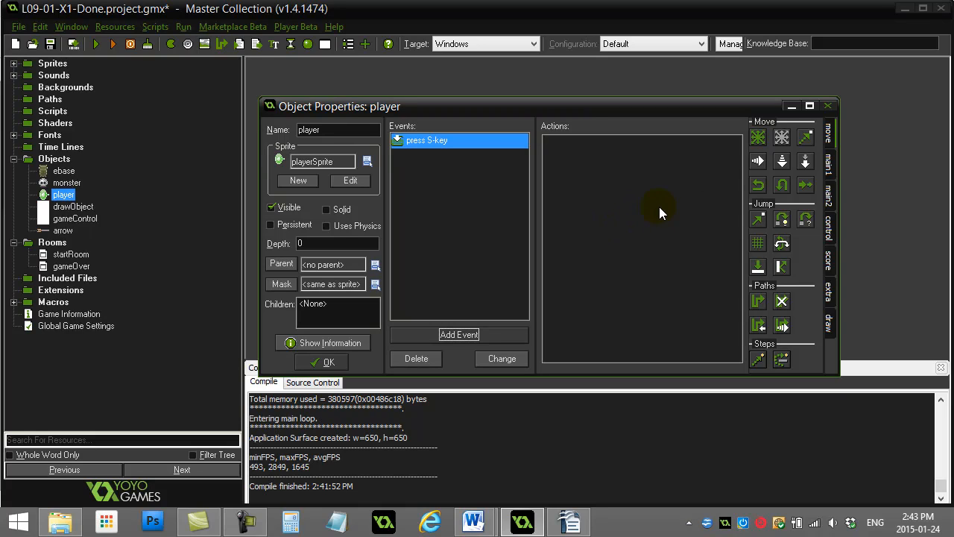
mouse_move(829, 233)
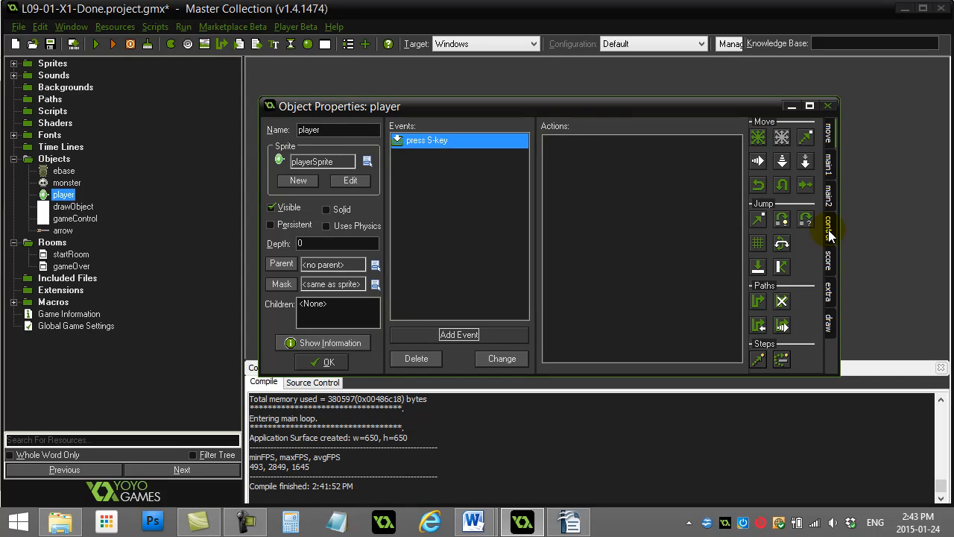
mouse_move(668, 233)
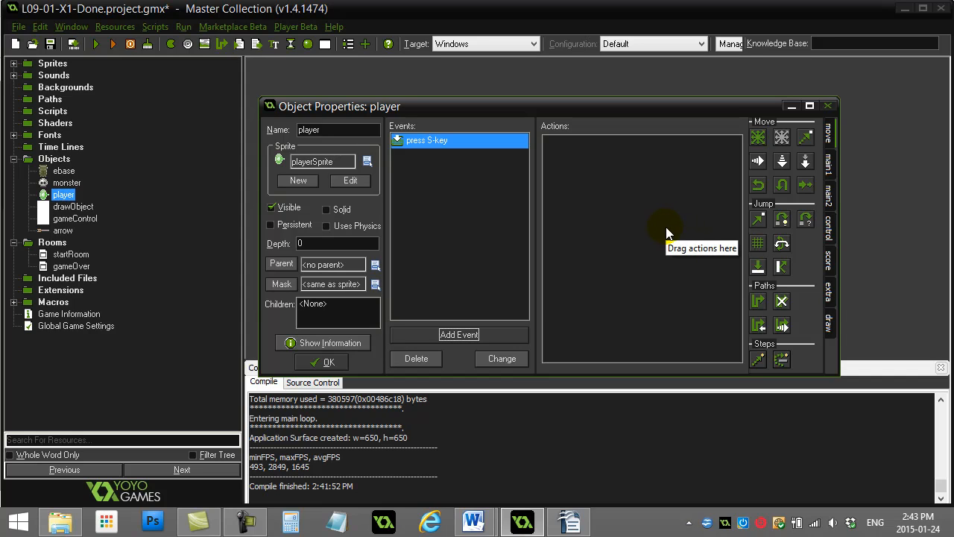
mouse_move(647, 231)
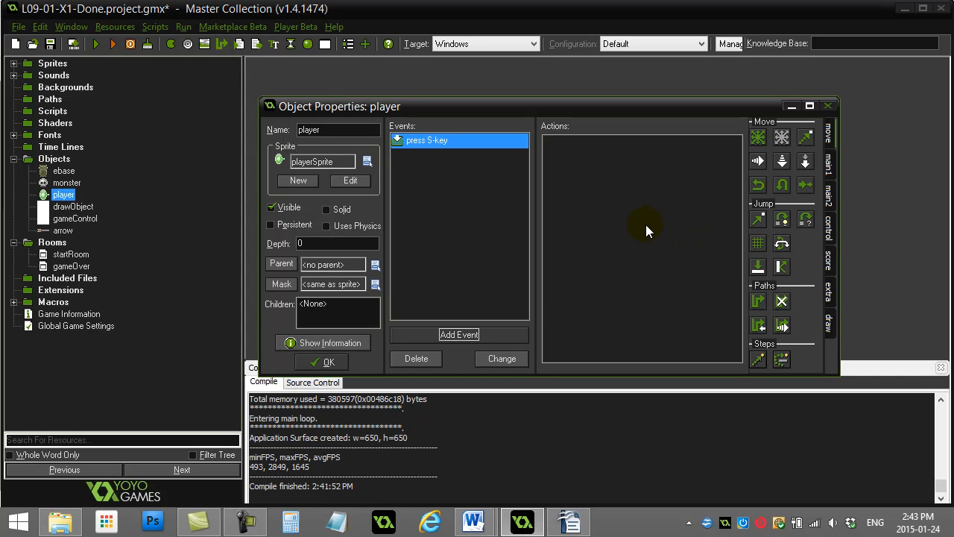
mouse_move(832, 236)
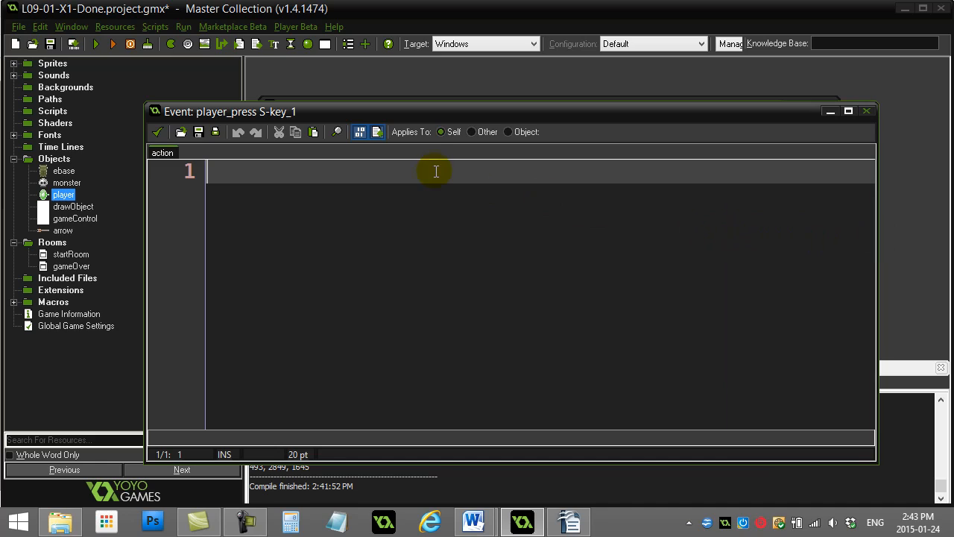
Step: Store the monster count in num and exit if num=0
text(num=in)
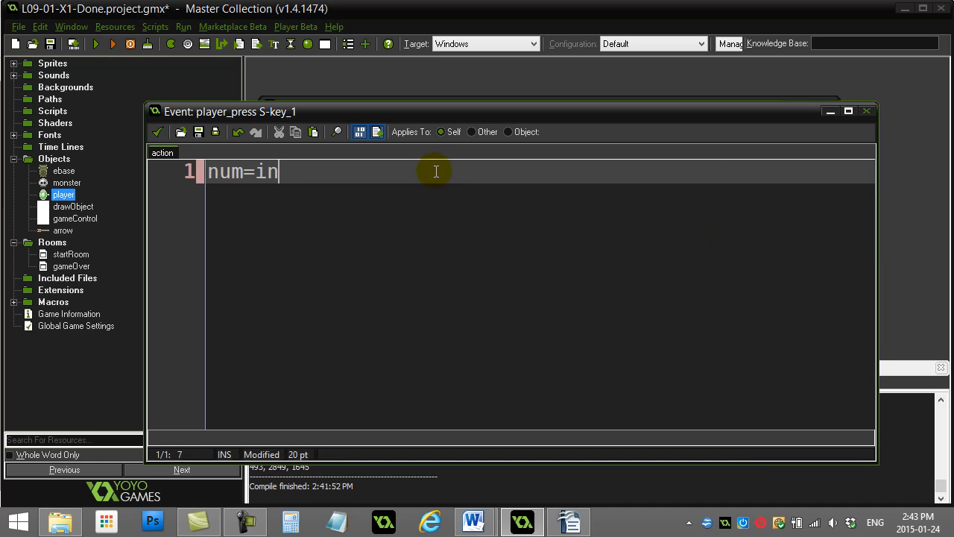
text(stance_number(monster)
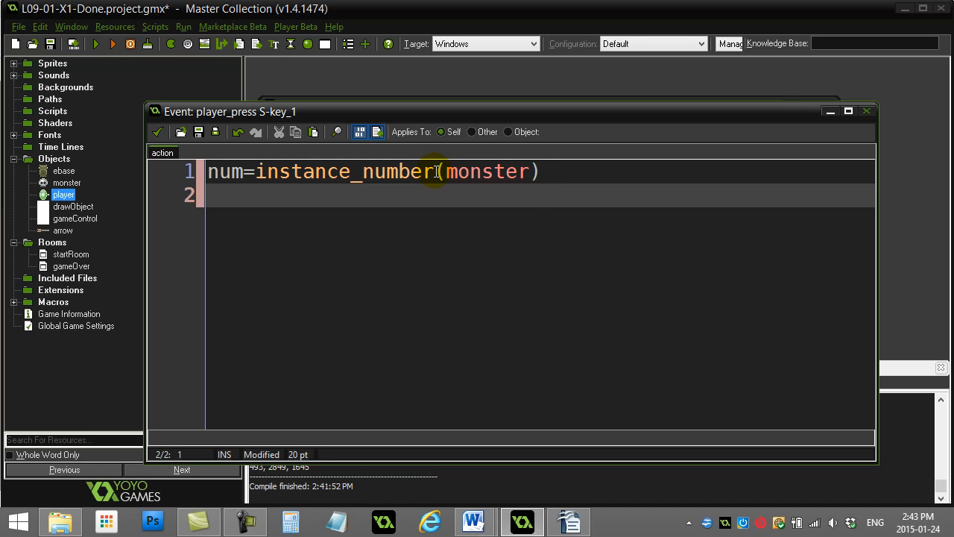
text(if num=)
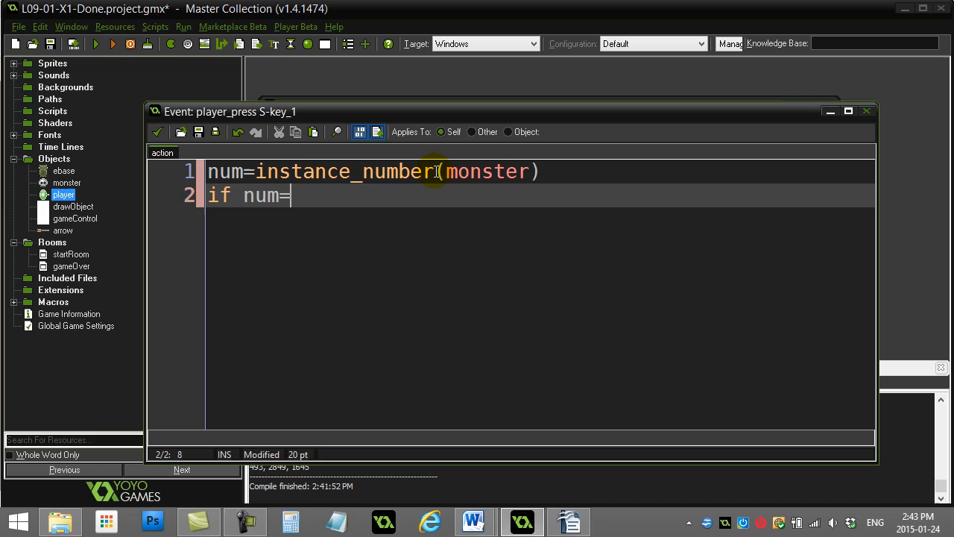
text(0)
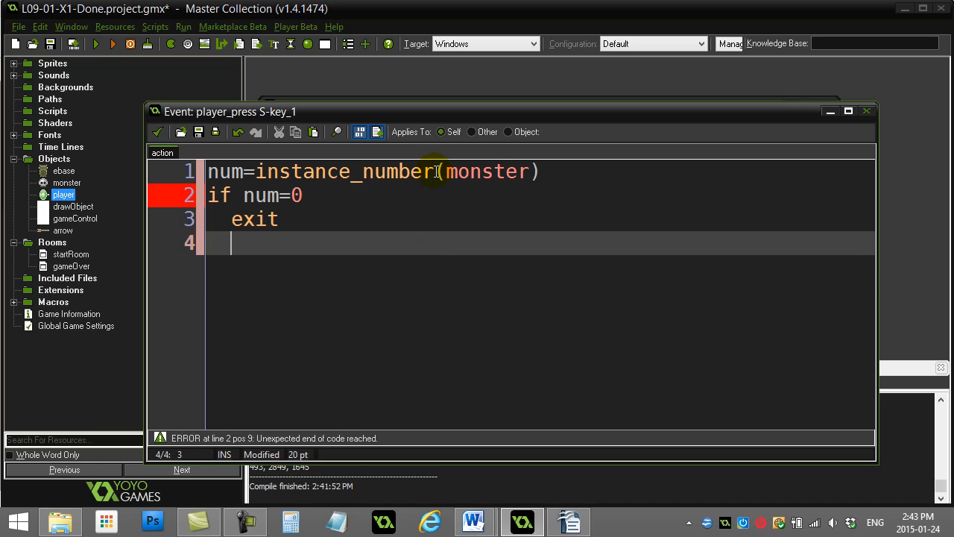
key(Return)
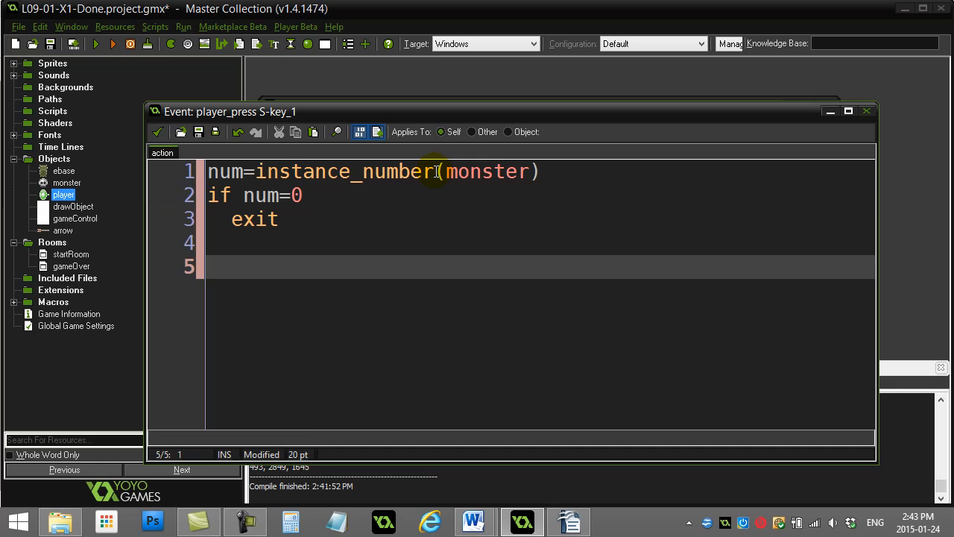
Step: Set whichone = irandom_range(0,num-1) on the next line
text(whic)
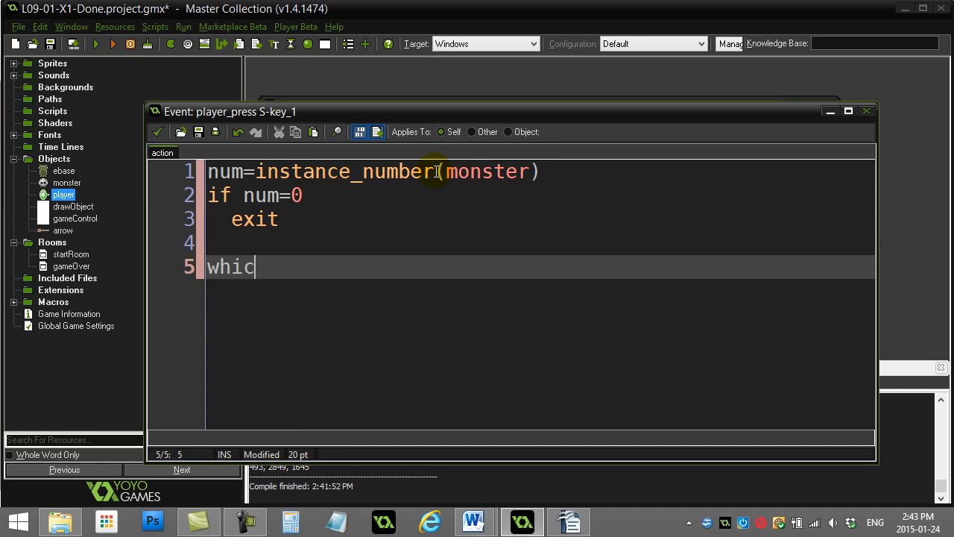
text(hone =)
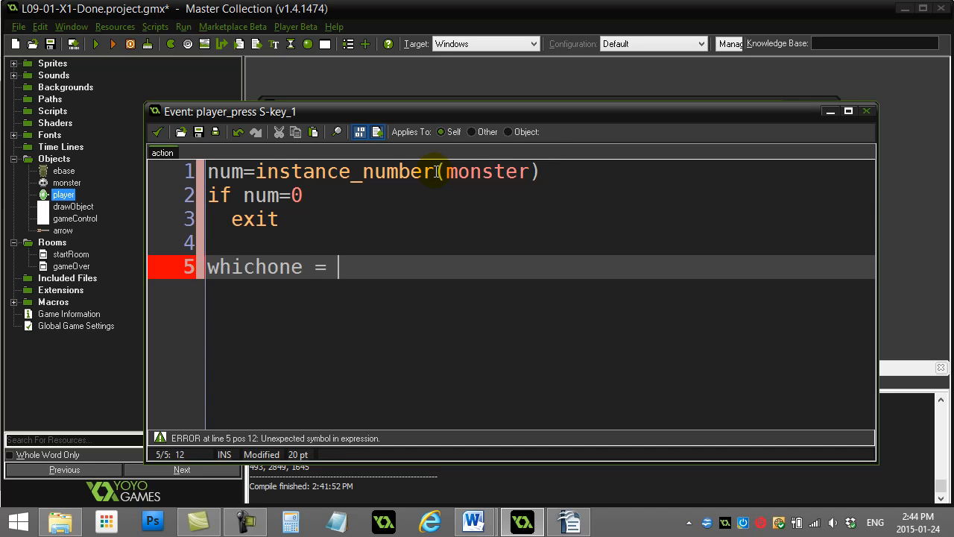
text(irandom_range()
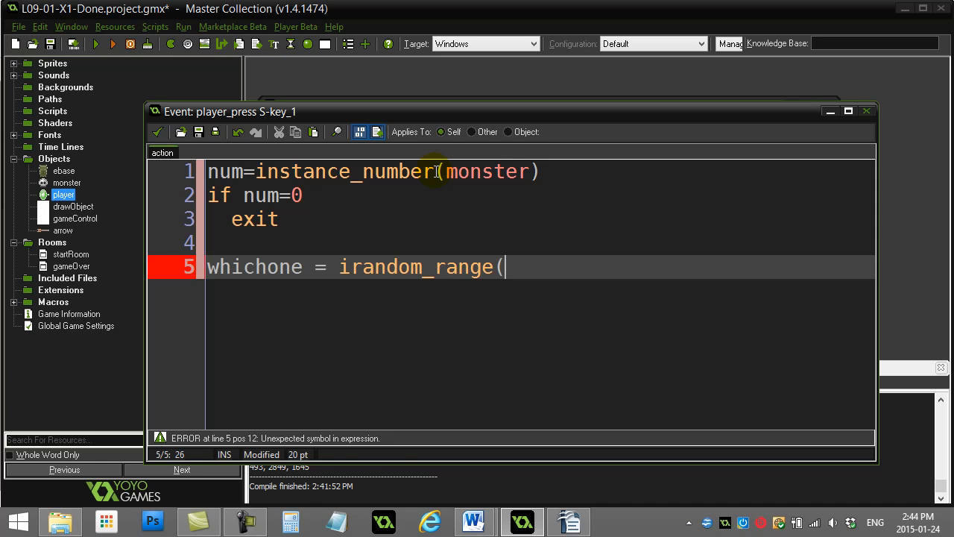
text(0,)
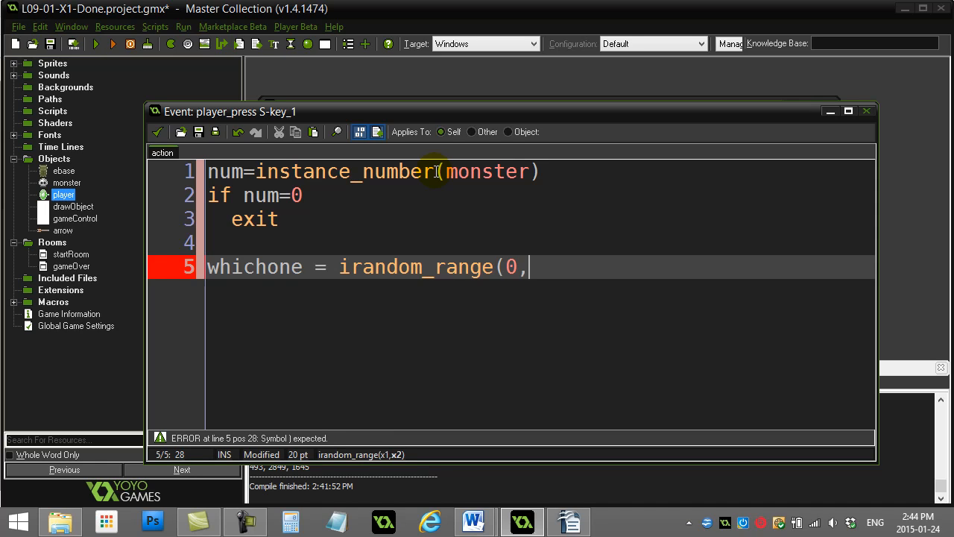
text(num)
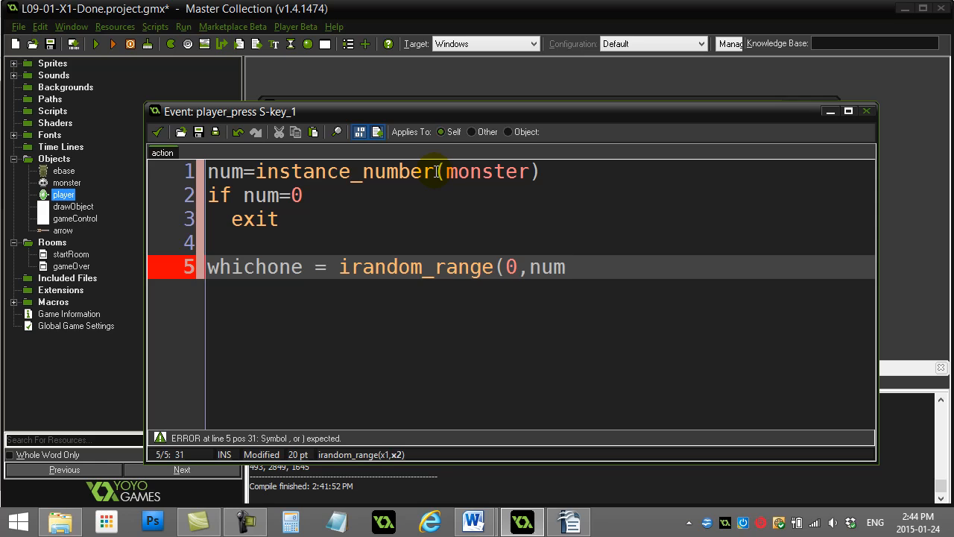
text(-1))
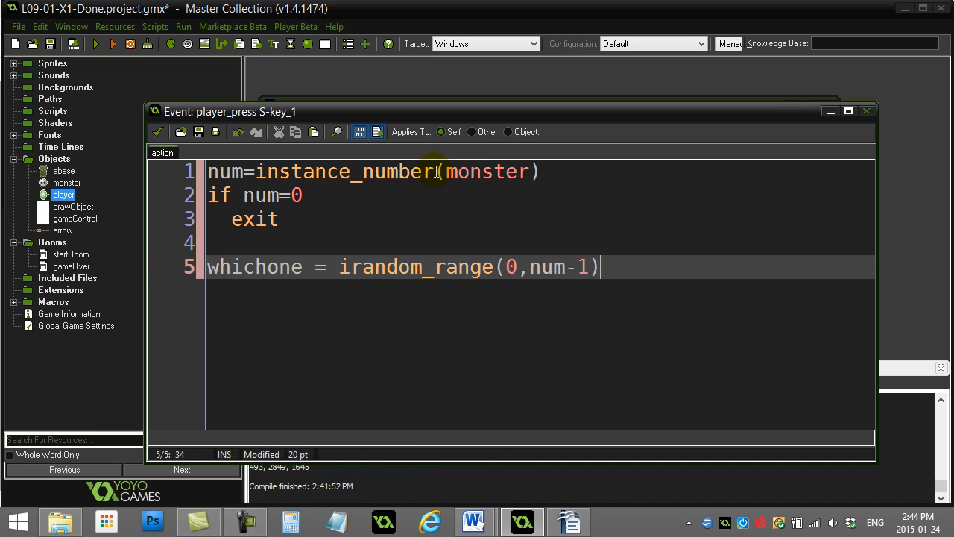
mouse_move(507, 268)
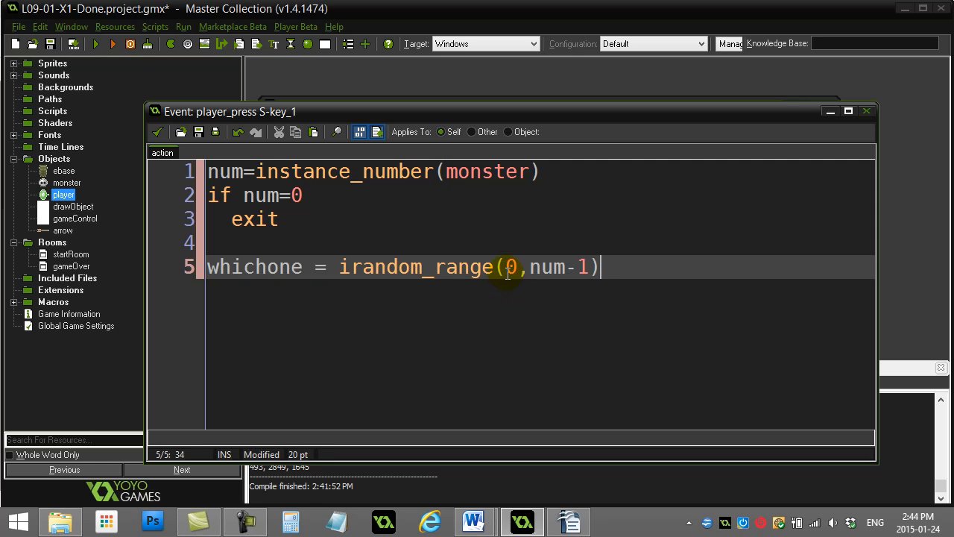
click(510, 266)
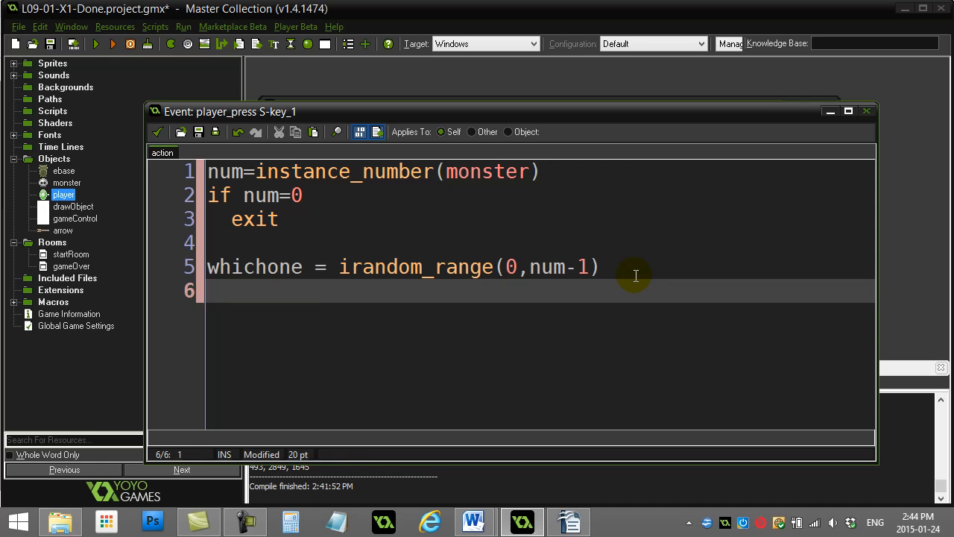
Step: Write mid=instance_find(monster, whichone) to get the chosen monster
text(m)
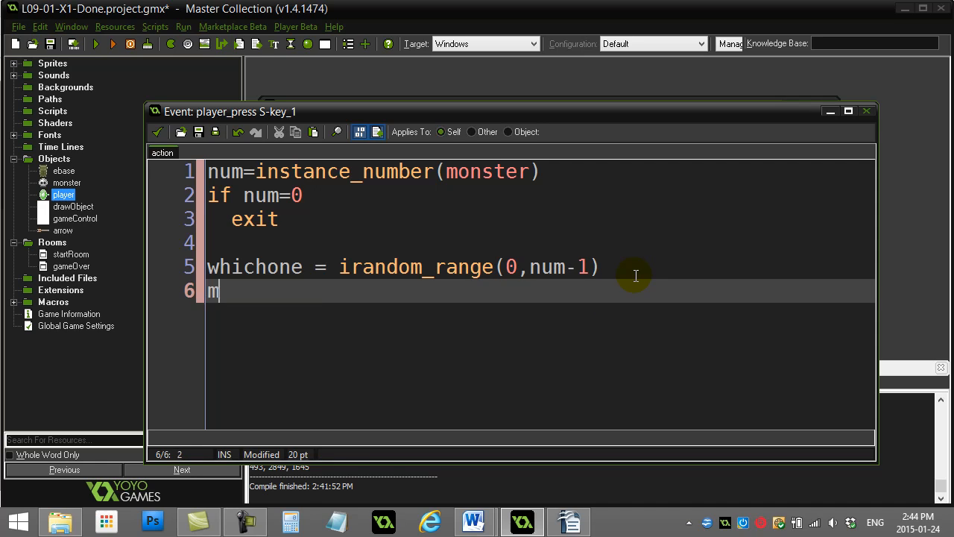
text(id=)
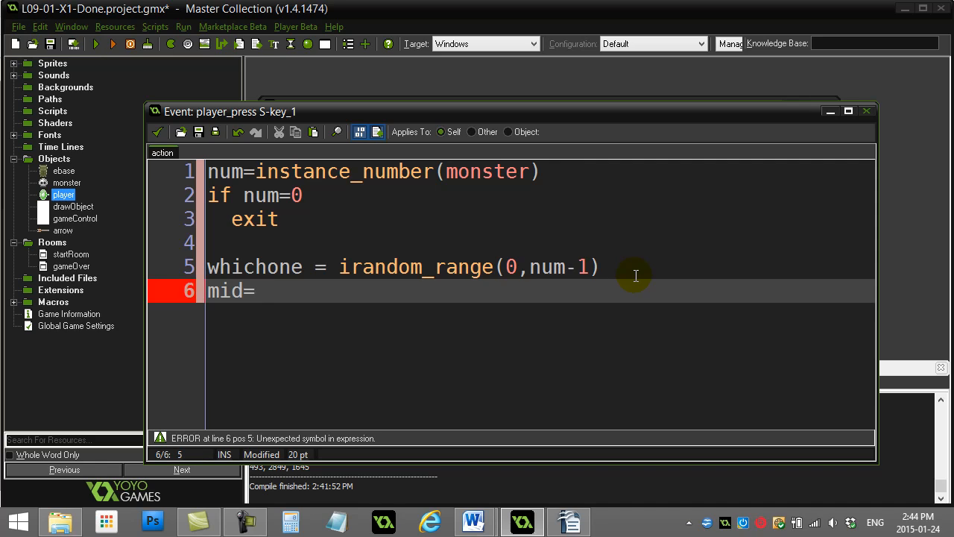
text(instance_)
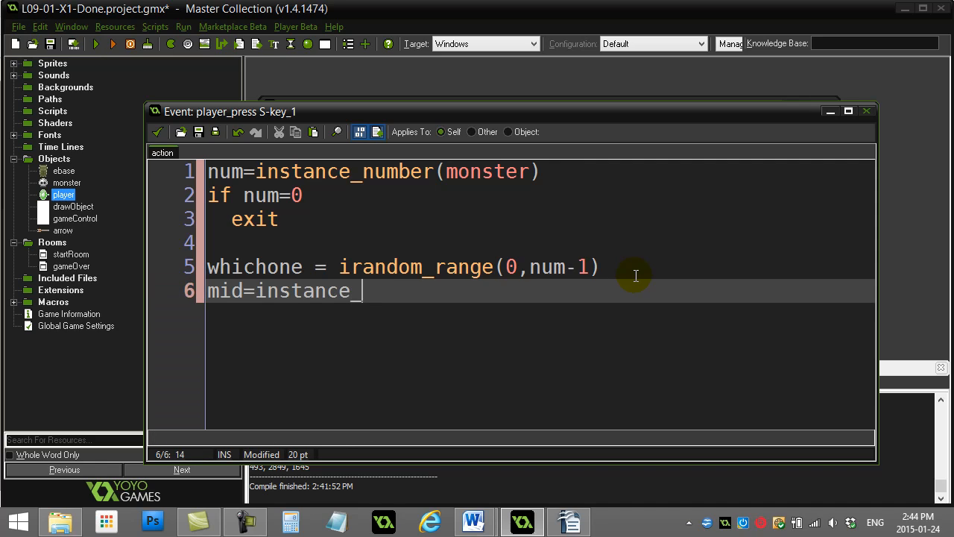
text(find()
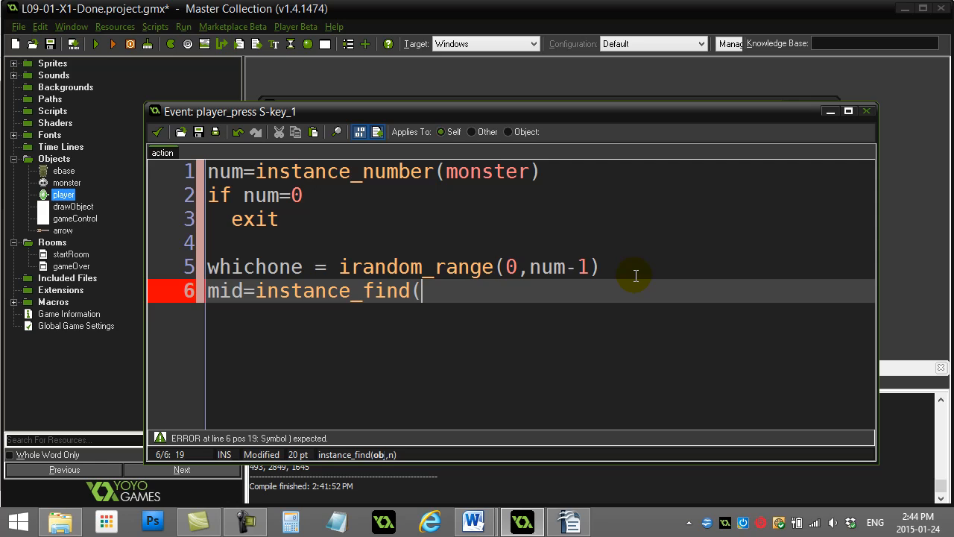
text(monster)
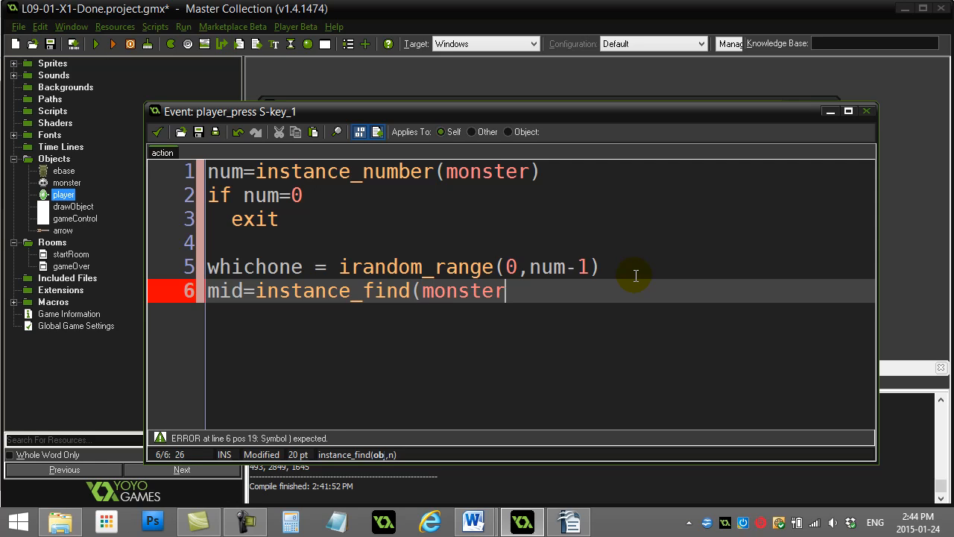
text(,)
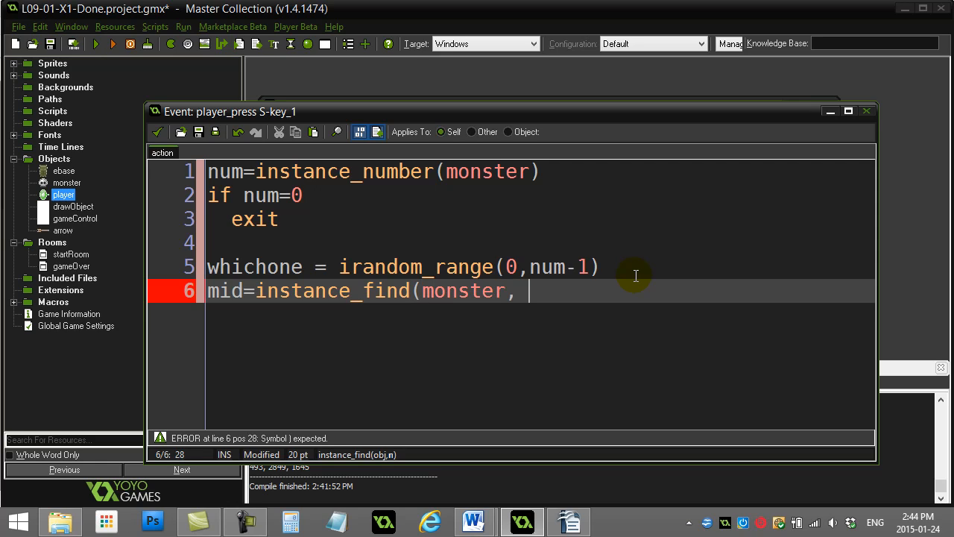
text(whichon)
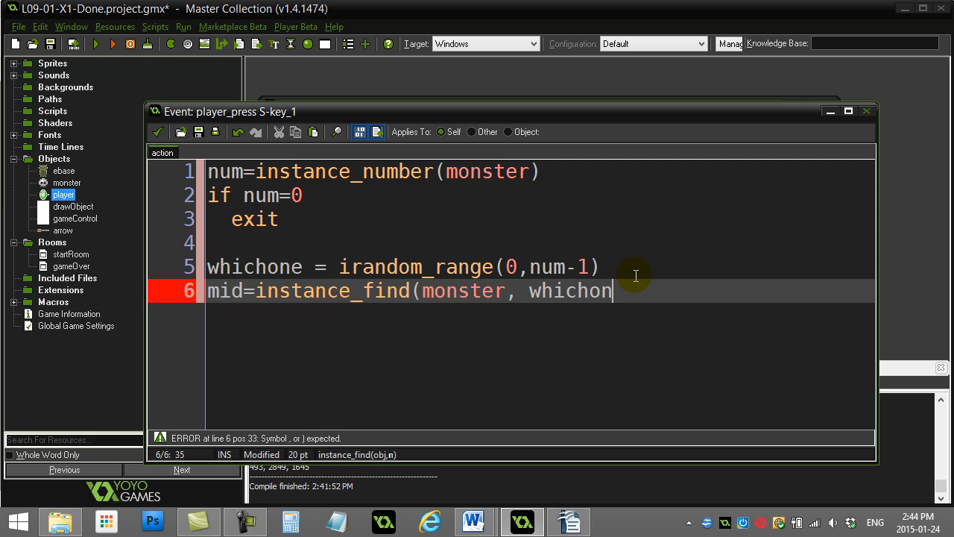
text(e))
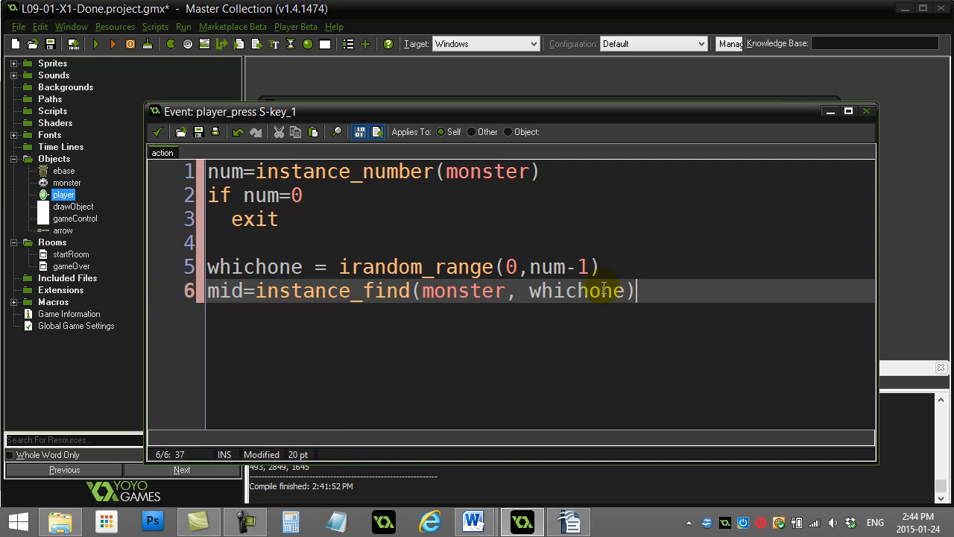
double_click(575, 291)
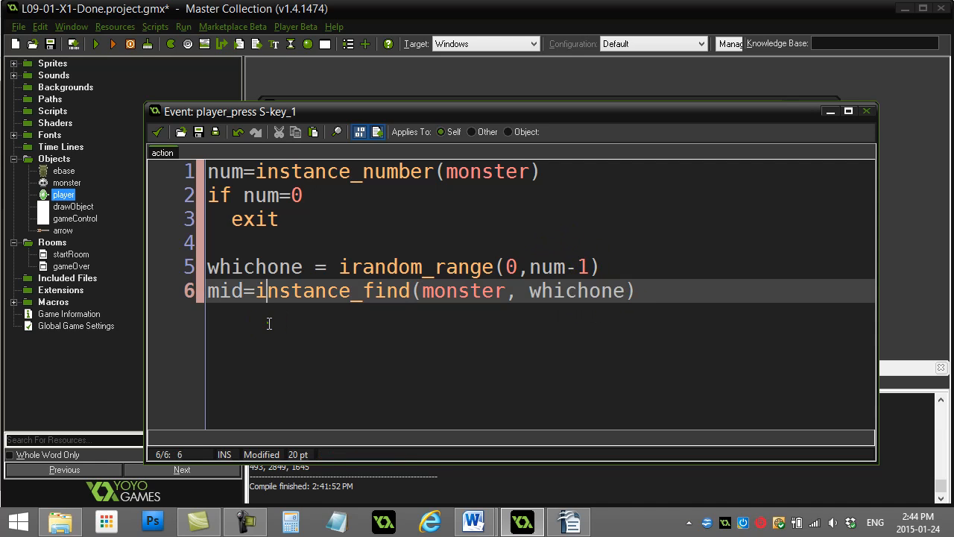
Step: Destroy that instance inside a with mid { instance_destroy() } block
key(Return)
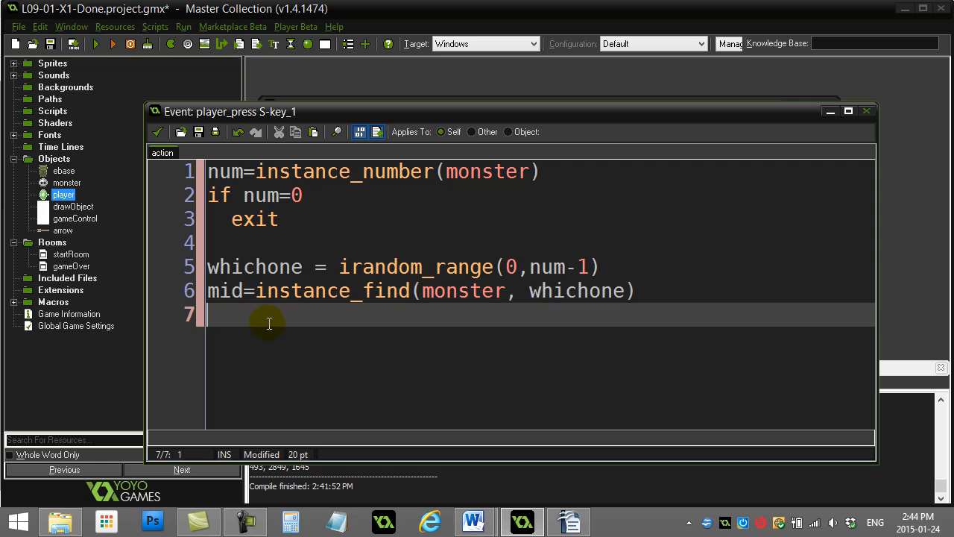
text(with)
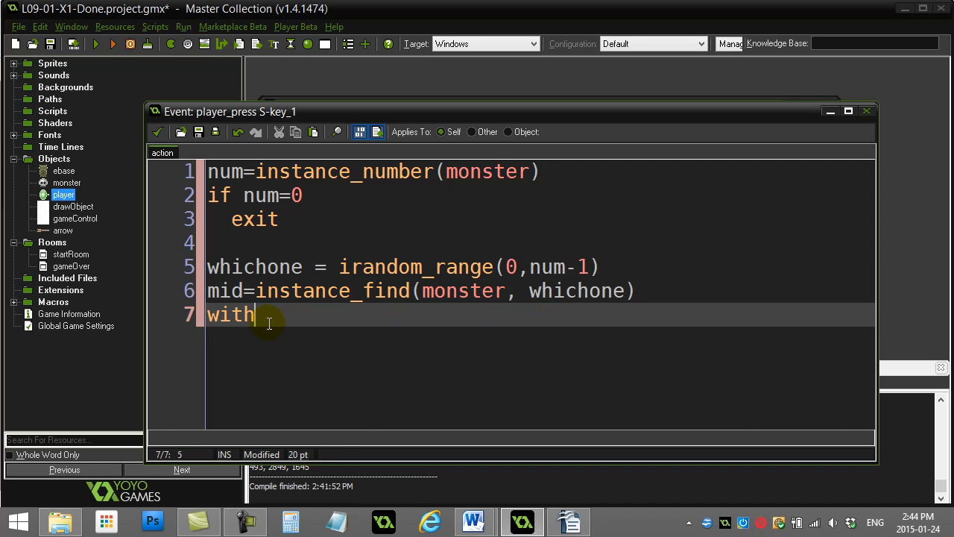
text(mid {)
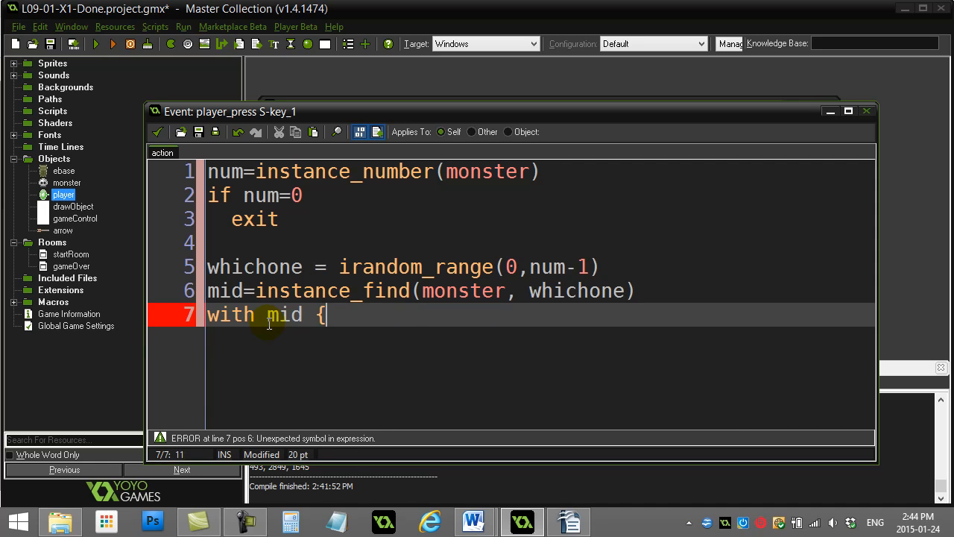
text(instance_destroy()
text(})
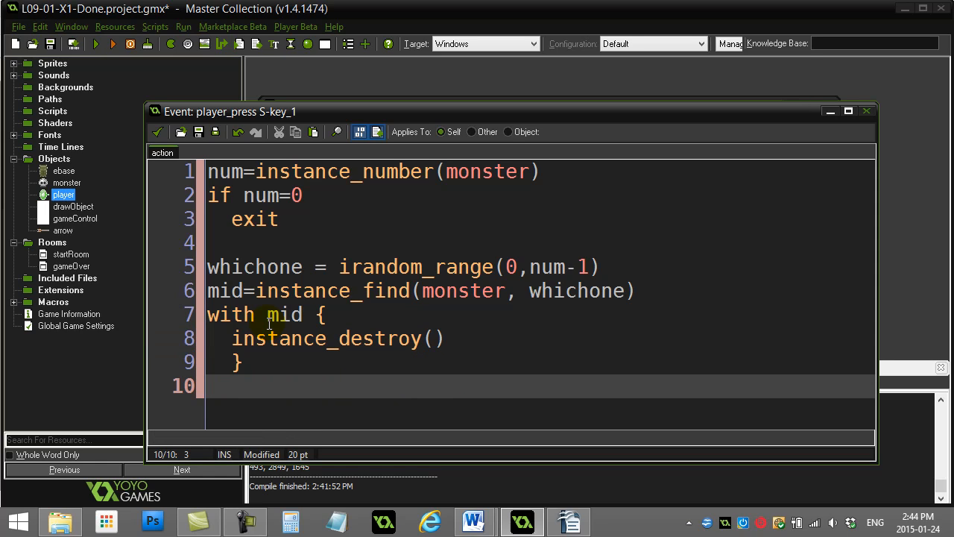
mouse_move(207, 164)
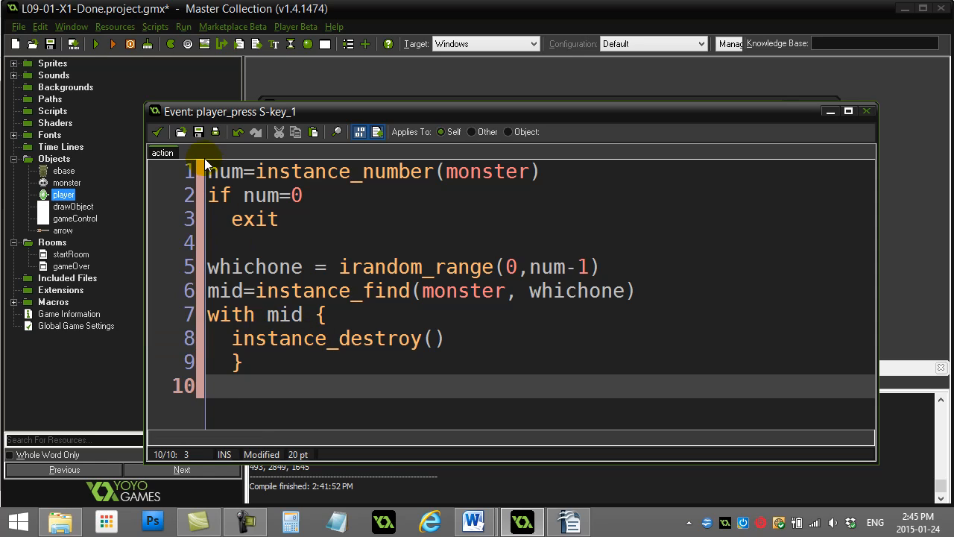
Step: Select the S-key code blocks to review them before saving and running
click(296, 219)
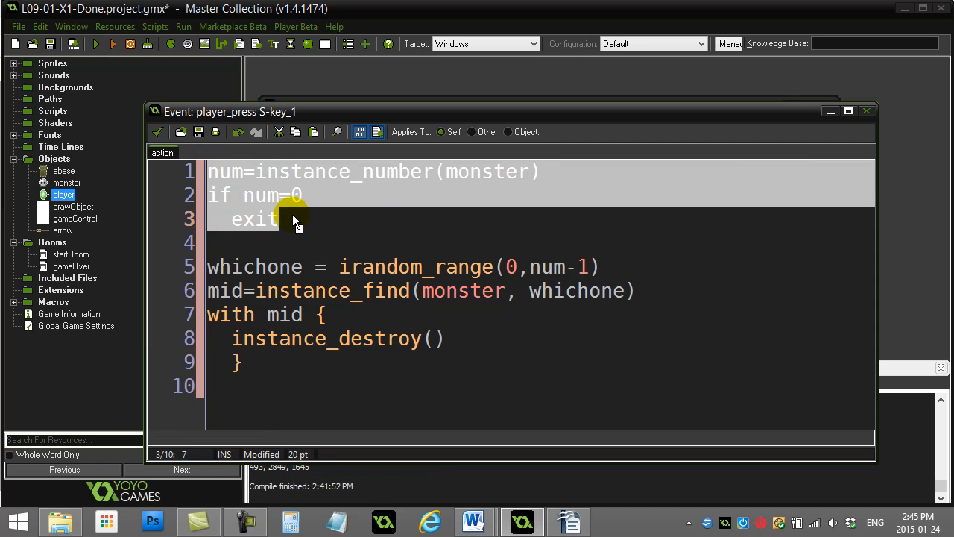
click(233, 267)
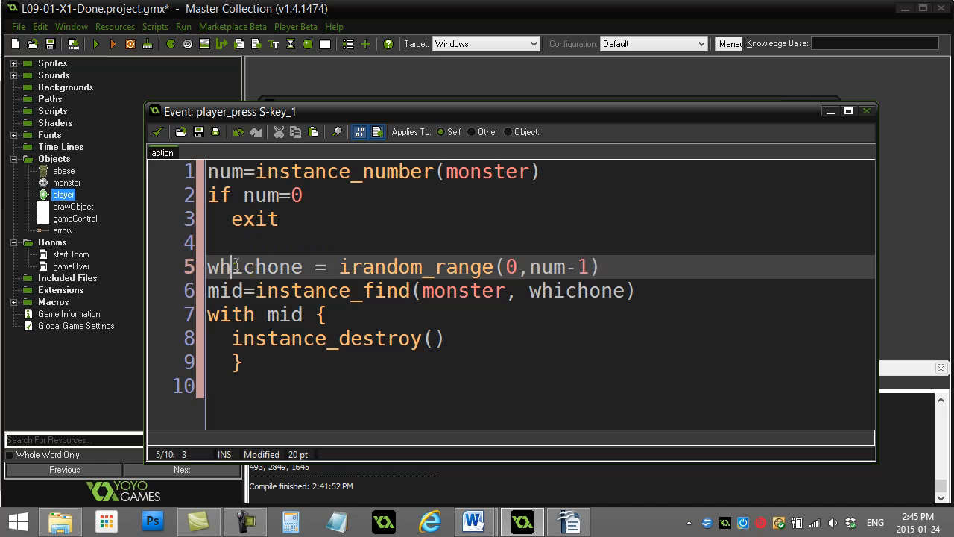
drag(233, 267, 600, 266)
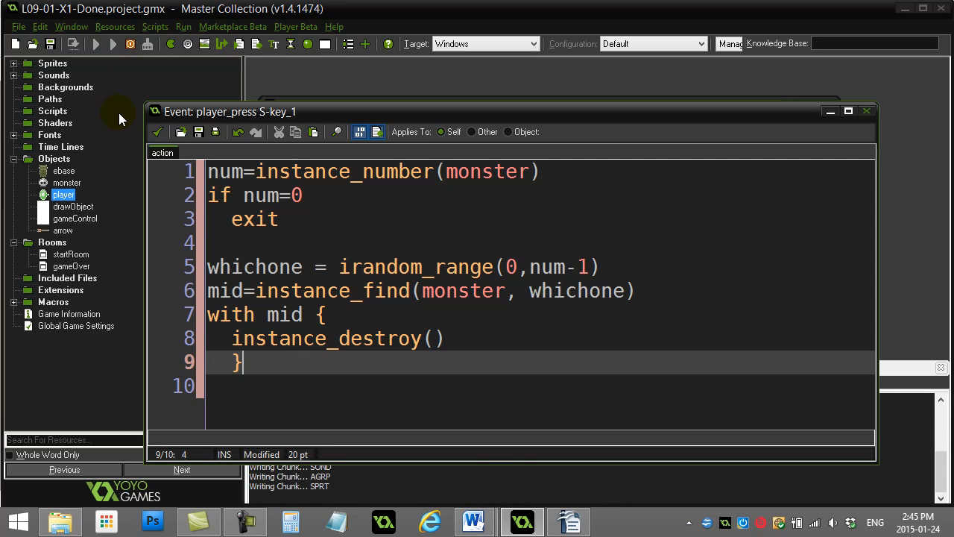
click(112, 43)
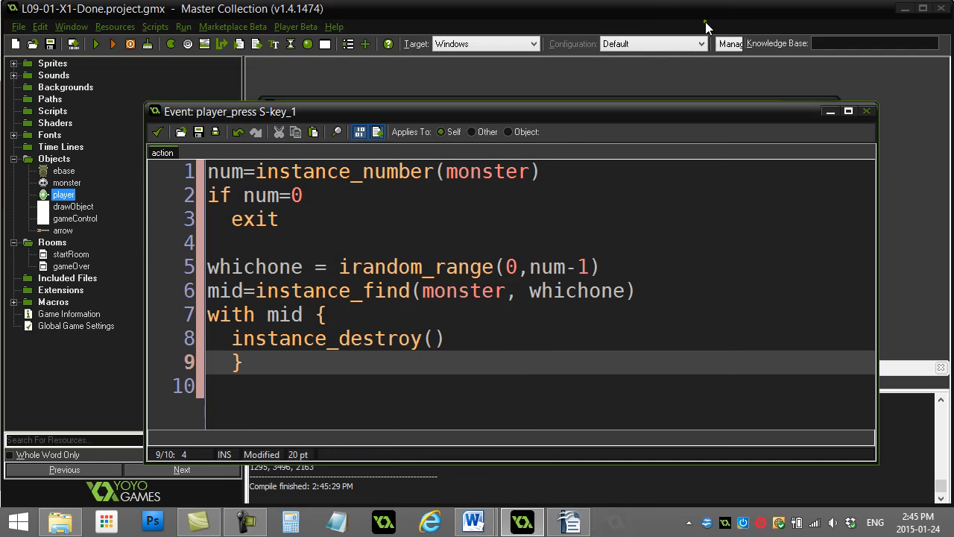
click(313, 218)
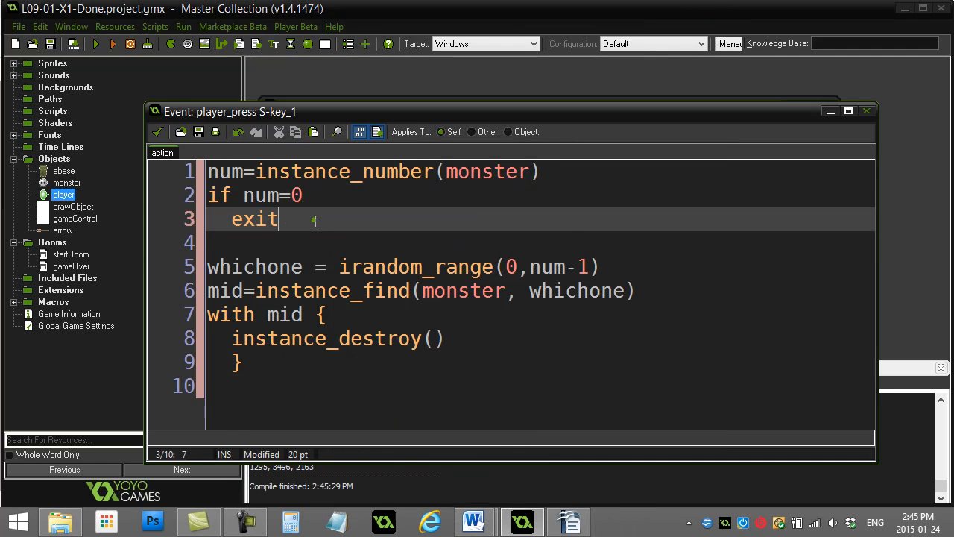